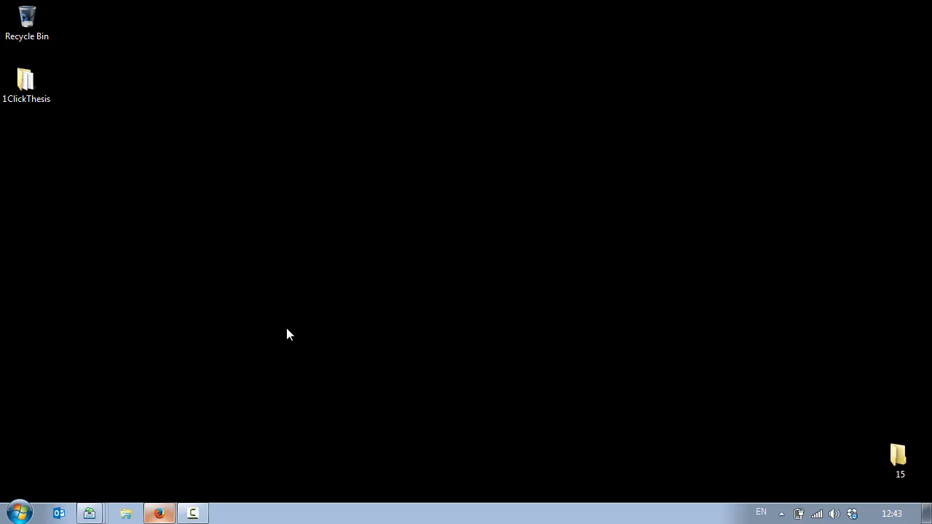
# - Open the 1ClickThesis desktop folder and select 1C_Thesis.docm to view its details
pyautogui.click(27, 86)
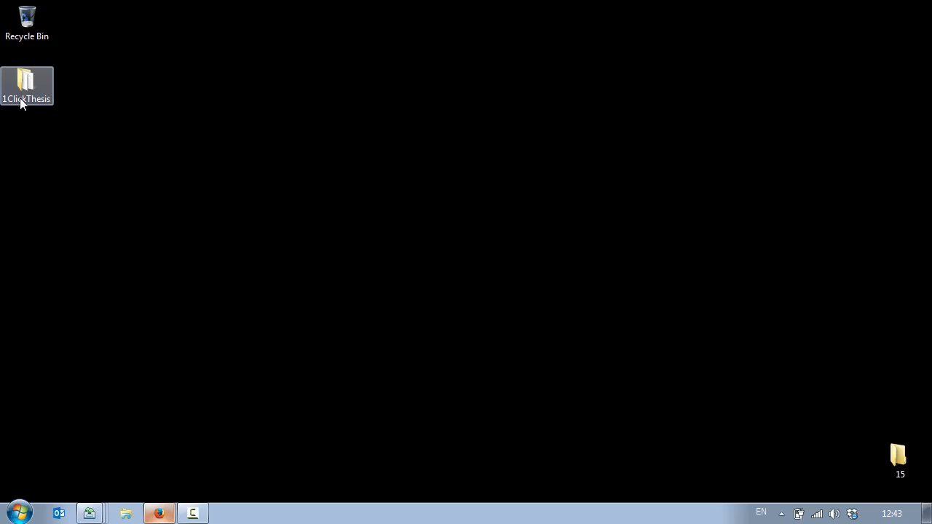
pyautogui.doubleClick(27, 86)
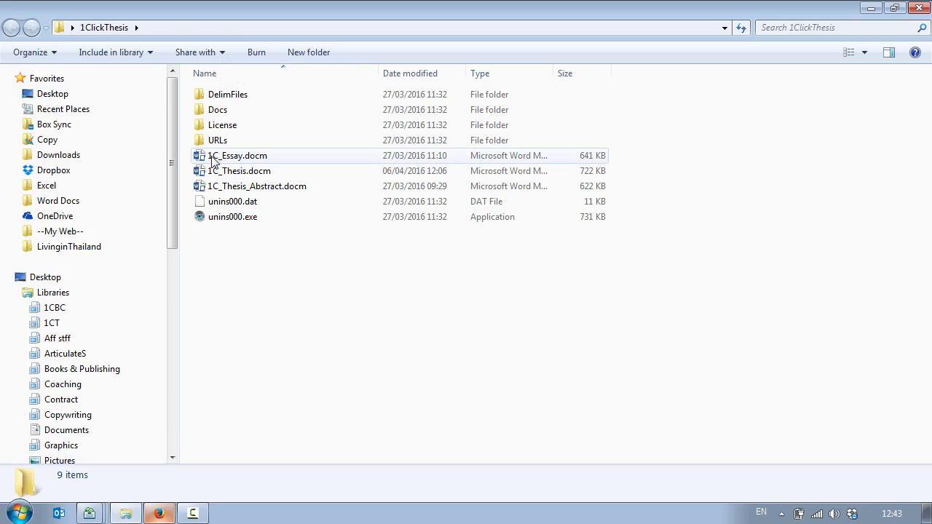
pyautogui.moveTo(239, 170)
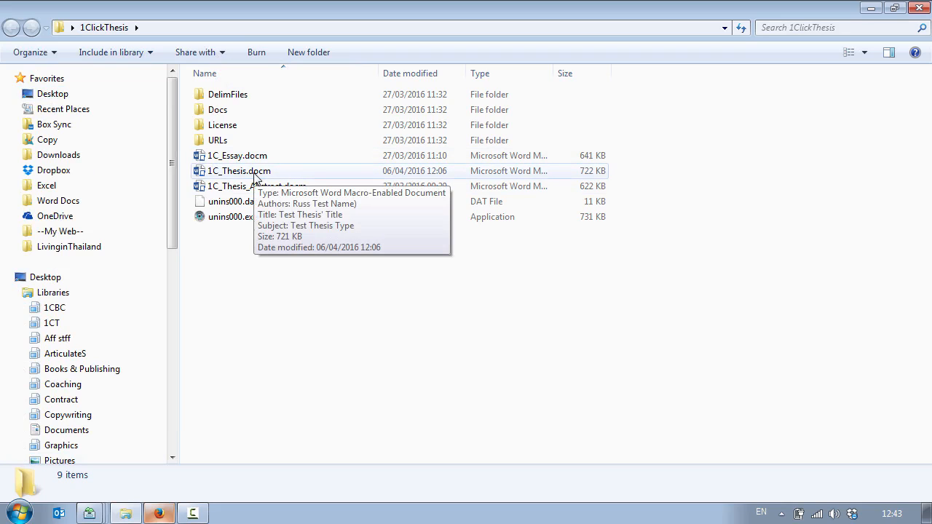
pyautogui.moveTo(244, 175)
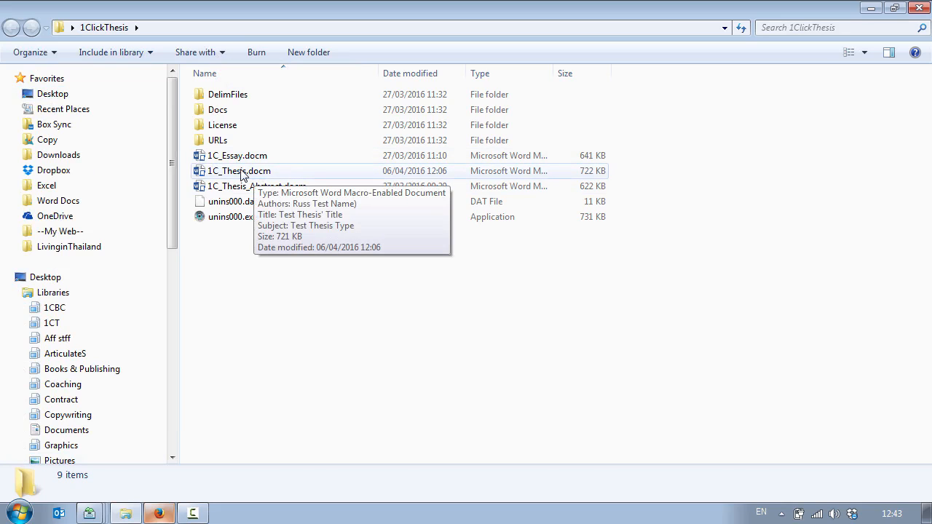
pyautogui.click(239, 170)
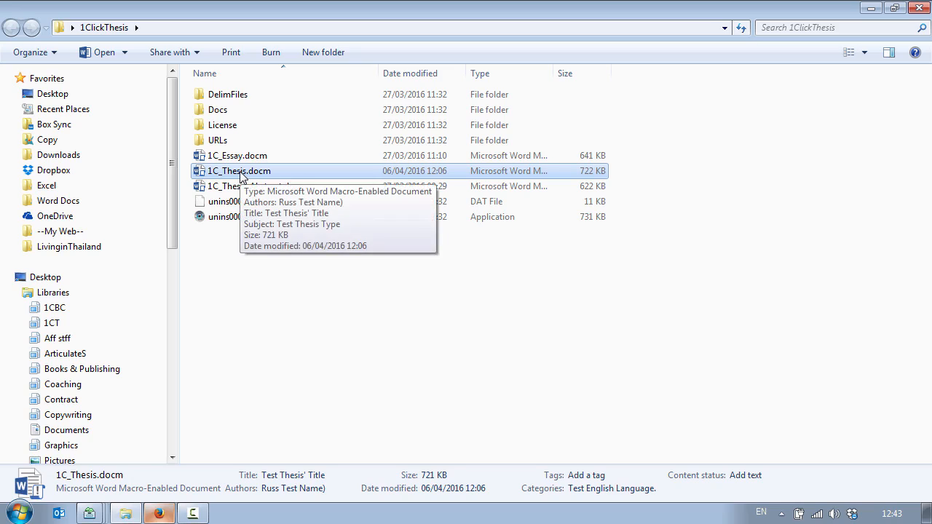
# - Open 1C_Thesis.docm in Word to bring up the Create New Thesis dialog
pyautogui.doubleClick(238, 170)
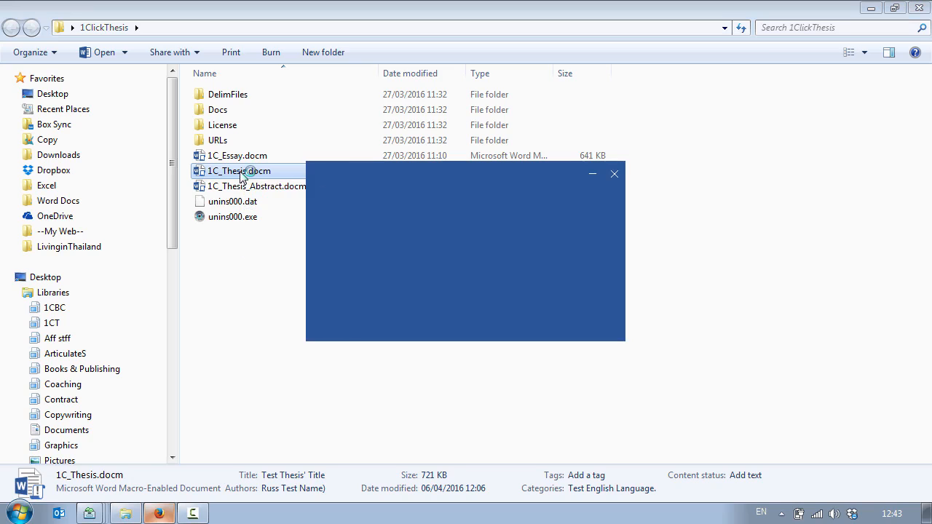
pyautogui.doubleClick(238, 170)
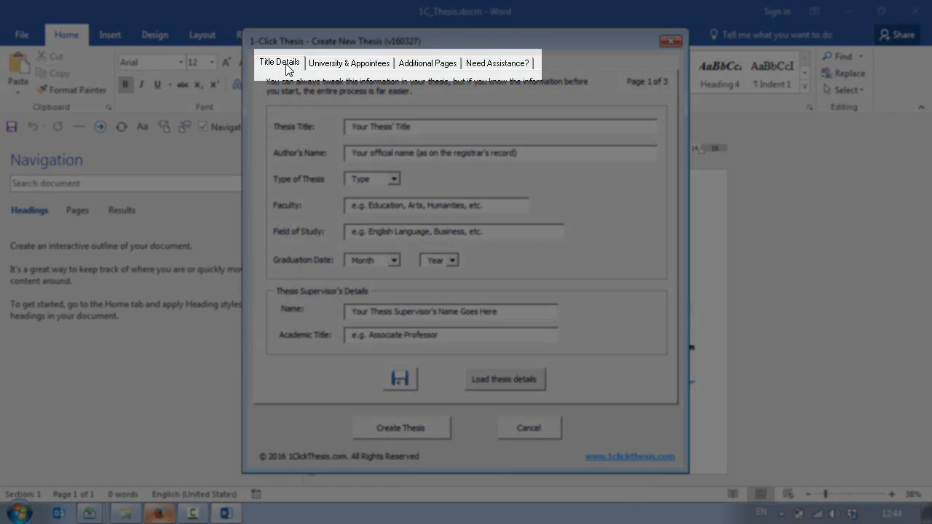
pyautogui.click(349, 63)
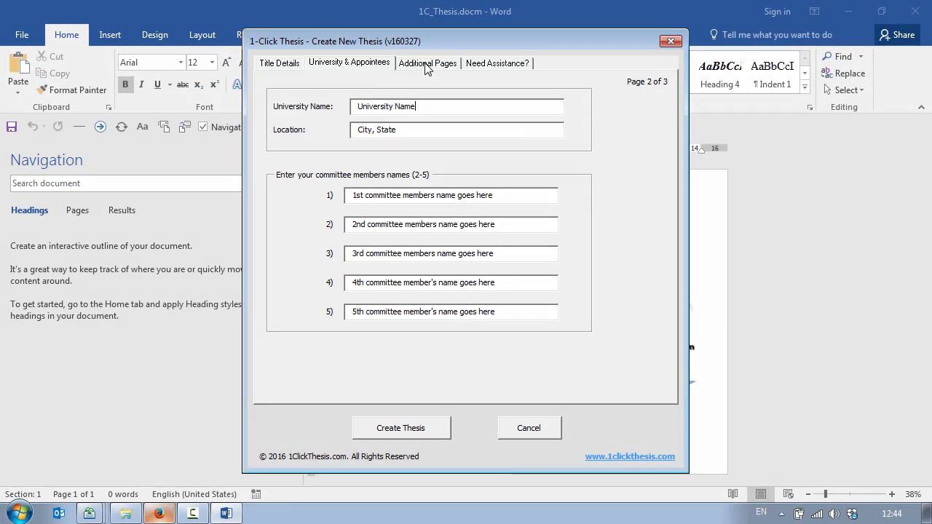
pyautogui.click(427, 63)
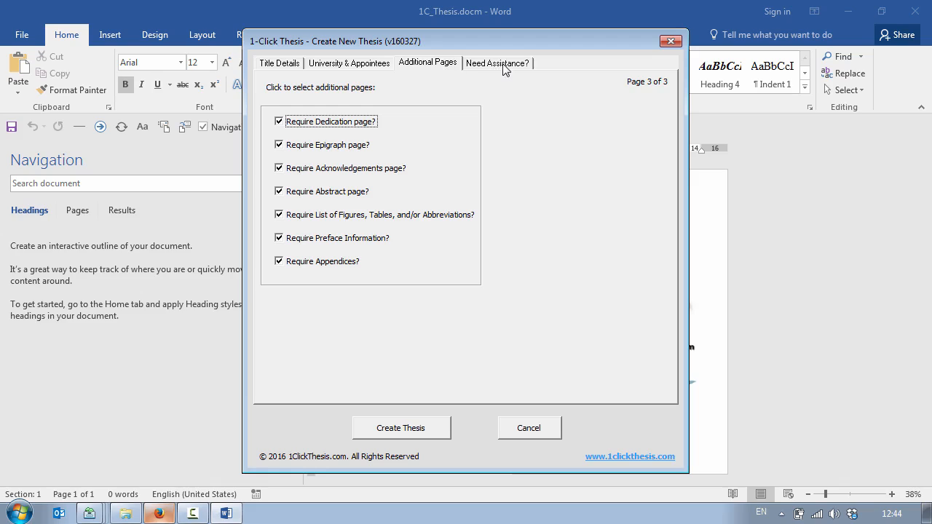
pyautogui.moveTo(496, 67)
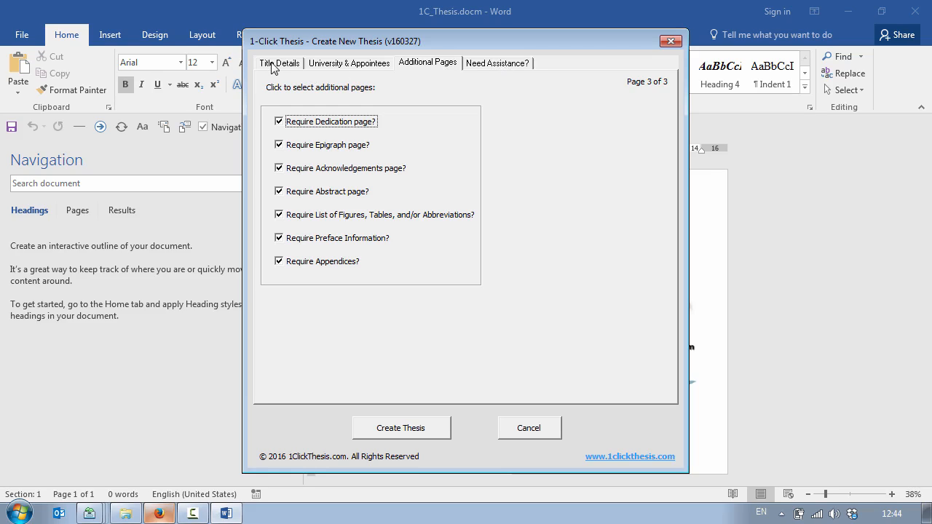
pyautogui.click(279, 63)
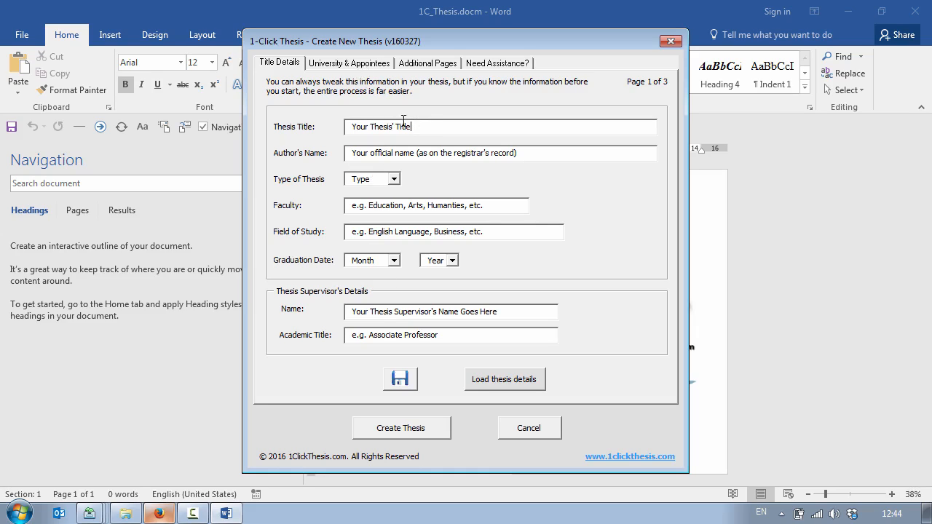
pyautogui.click(427, 63)
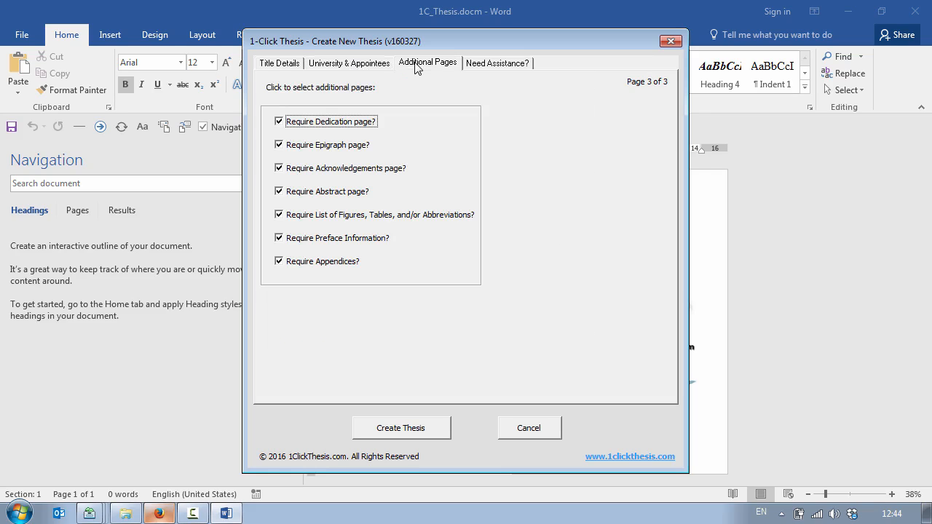
pyautogui.moveTo(330, 128)
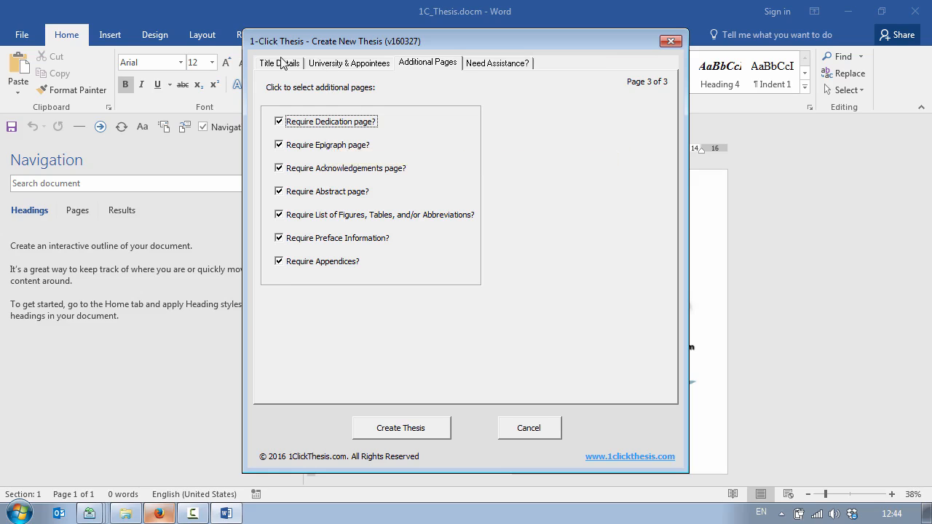
pyautogui.click(279, 63)
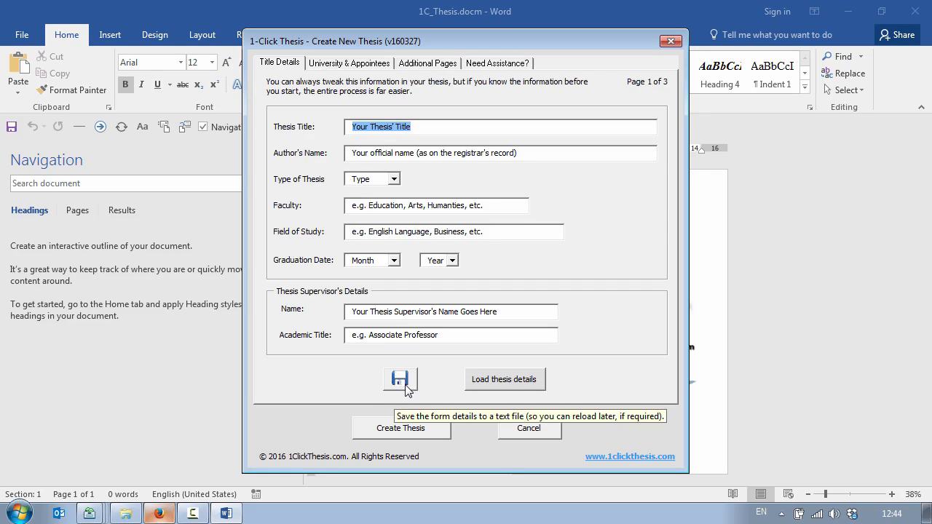
pyautogui.moveTo(506, 384)
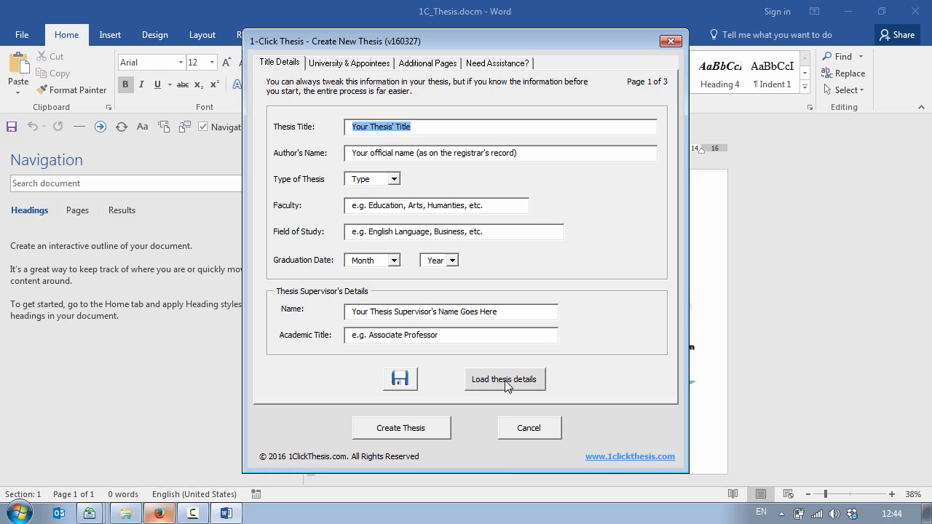
# - Load thesis details from 1ClickThesis > DelimFiles > 02_Thesis_Duangta.txt into the form
pyautogui.click(504, 379)
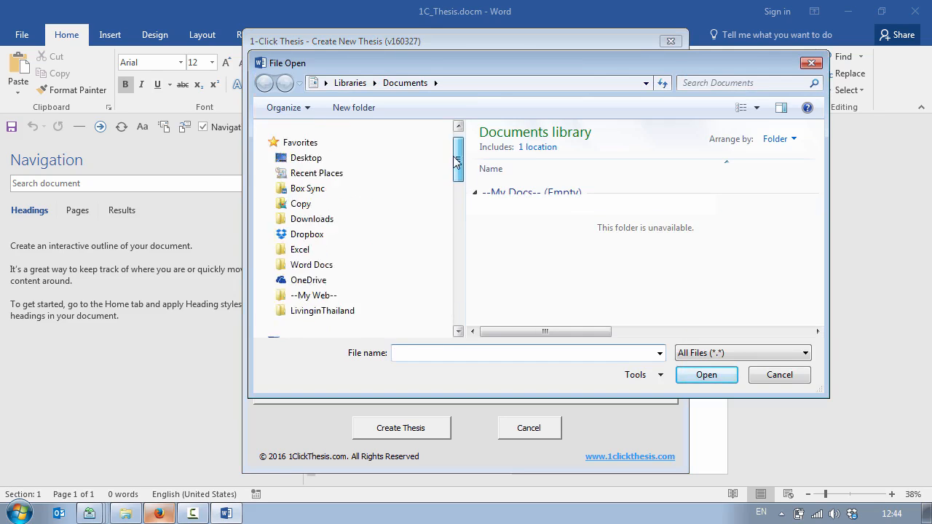
pyautogui.click(305, 158)
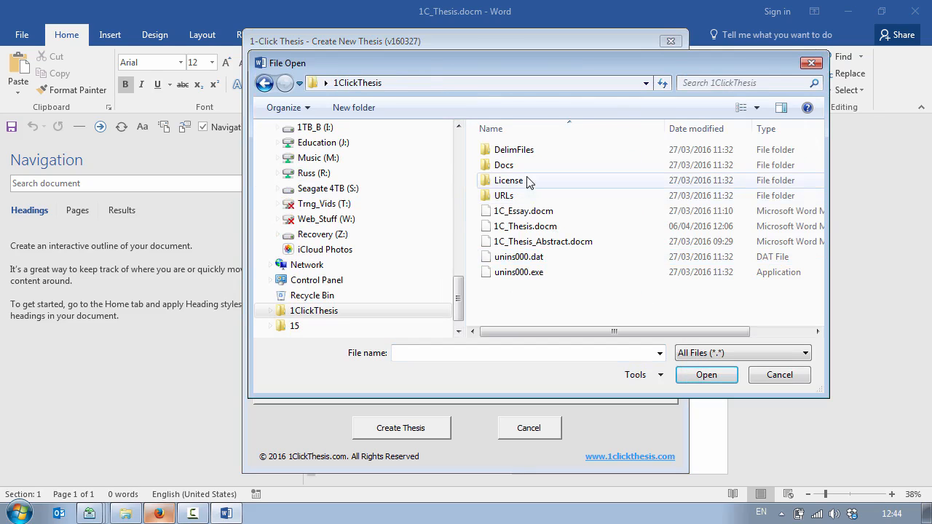
pyautogui.doubleClick(513, 149)
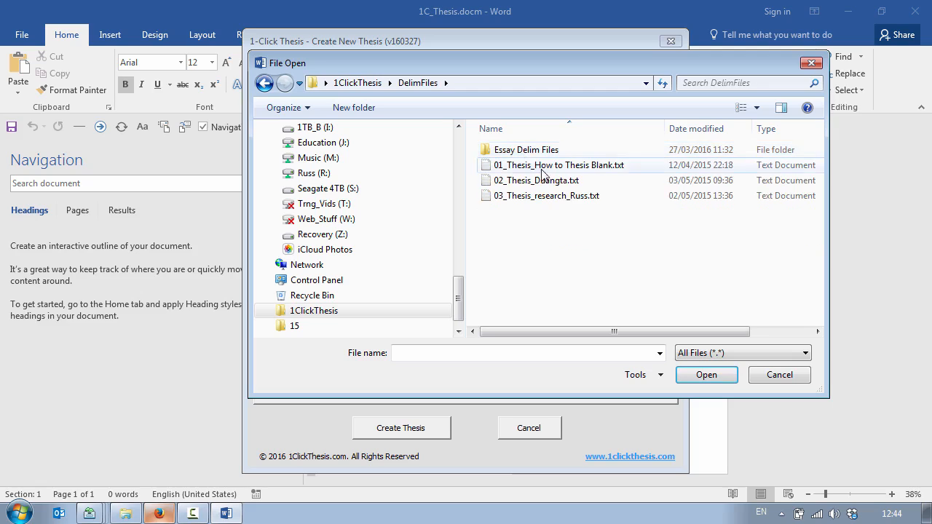
pyautogui.click(537, 180)
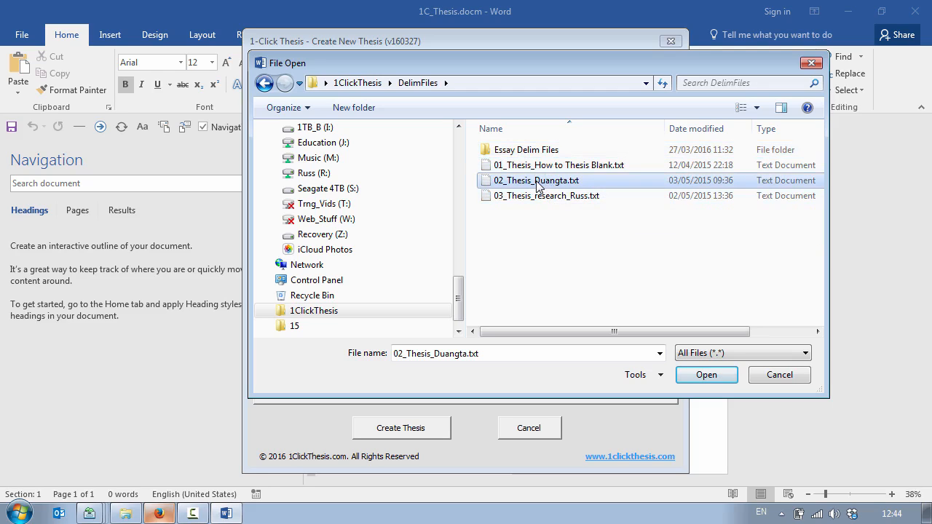
pyautogui.click(706, 375)
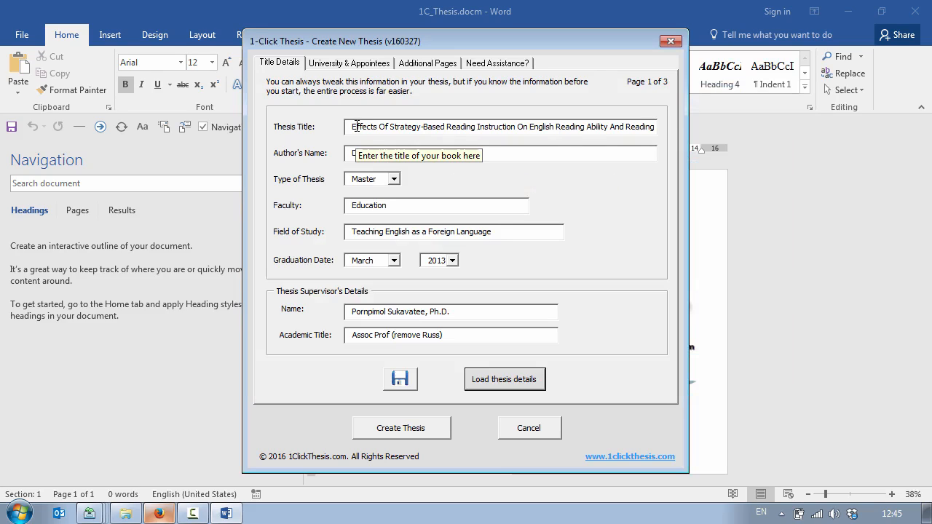
# - Enter author name 'Duangta Mondi' and review the University & Appointees and Additional Pages settings
pyautogui.write('Duangta Mondi')
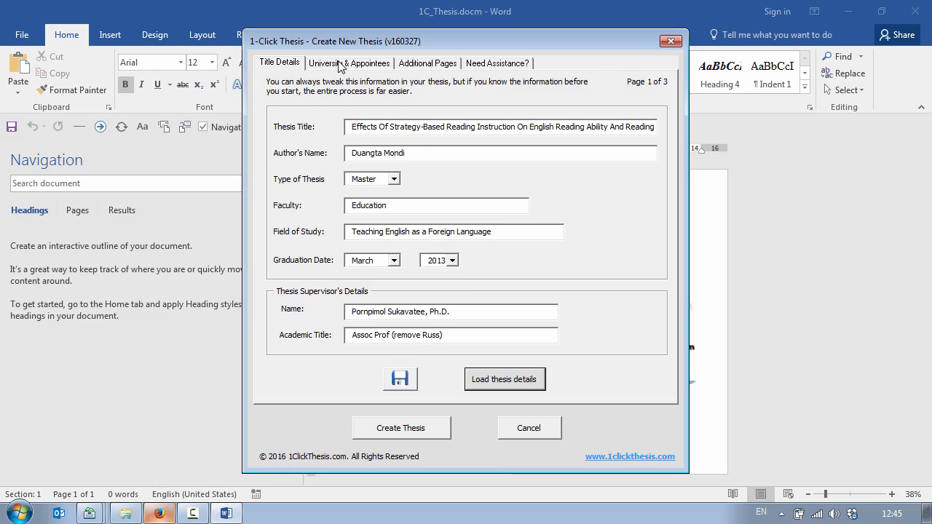
pyautogui.click(349, 63)
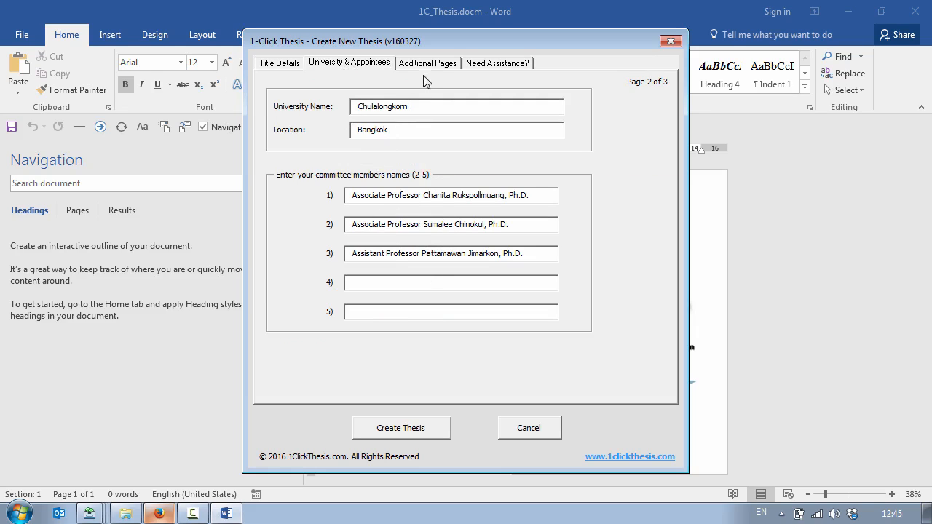
pyautogui.click(427, 63)
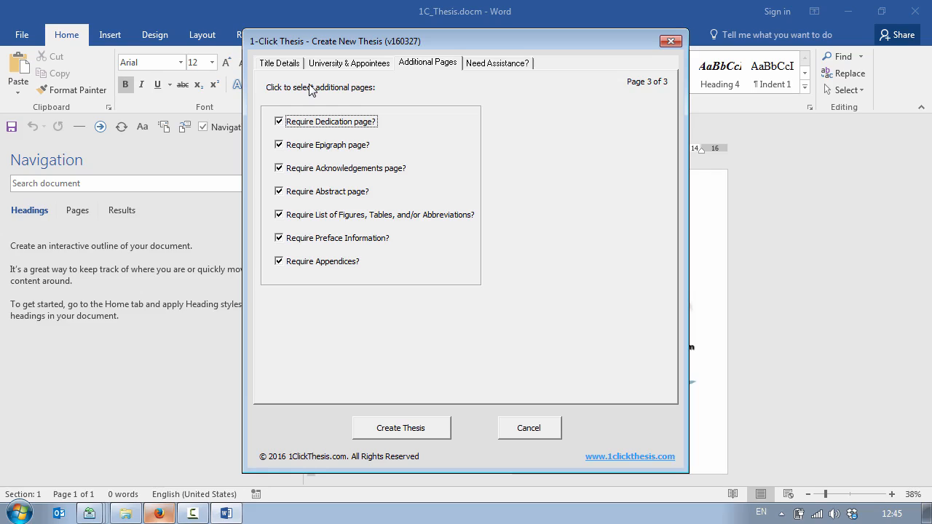
pyautogui.moveTo(331, 284)
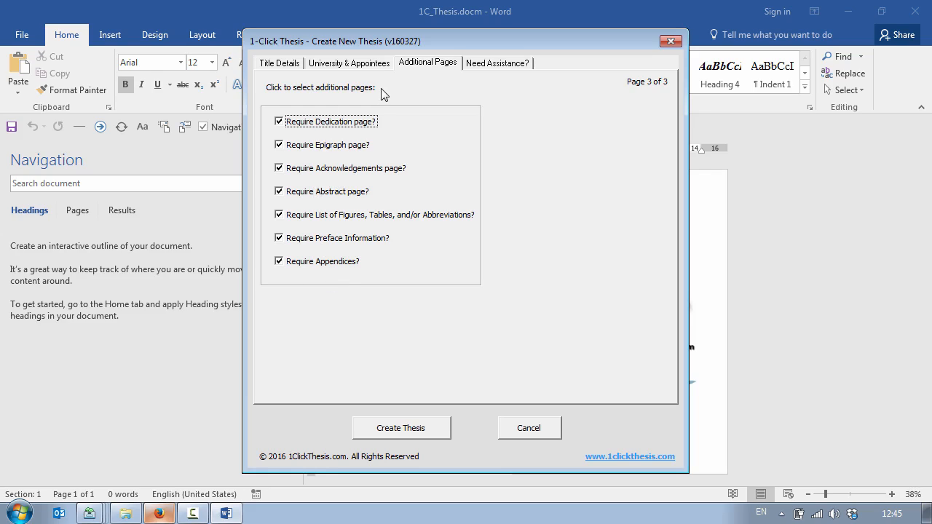
pyautogui.click(348, 63)
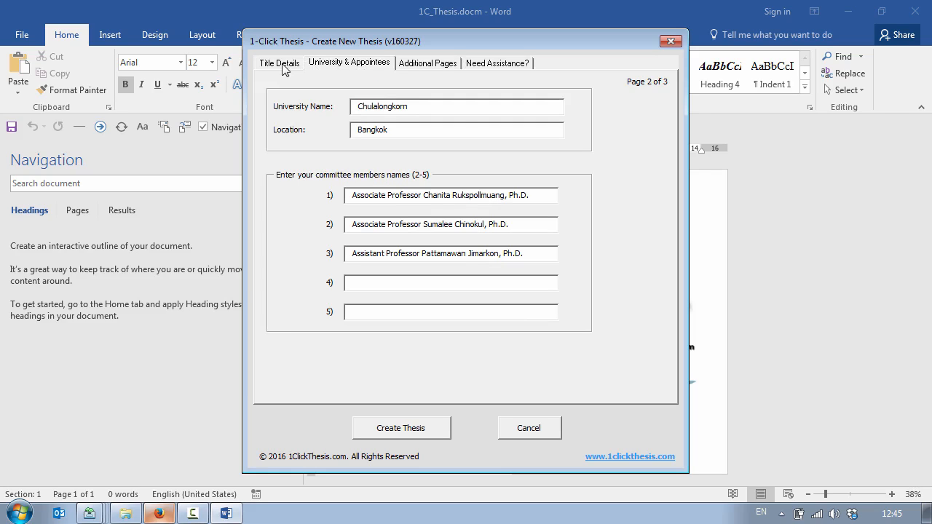
pyautogui.click(279, 62)
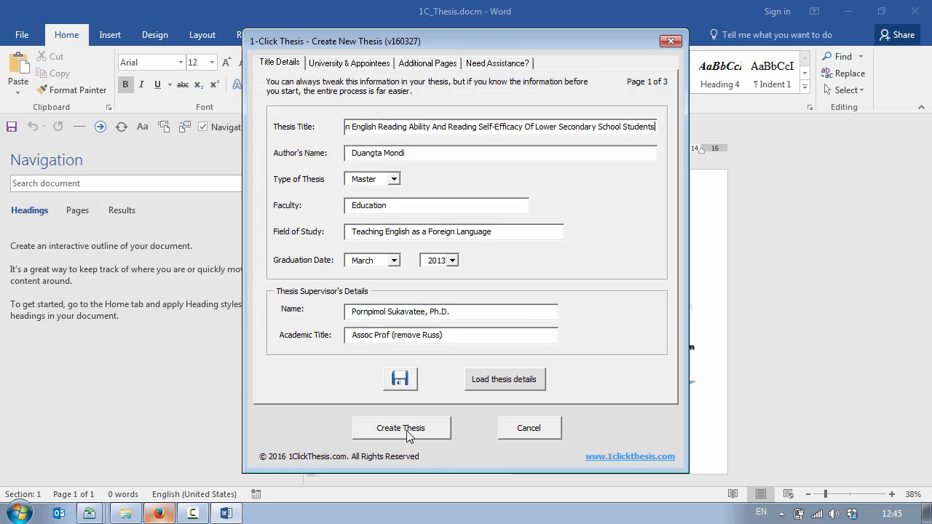
# - Generate the thesis and save it as a macro-enabled document under its suggested title name
pyautogui.click(401, 427)
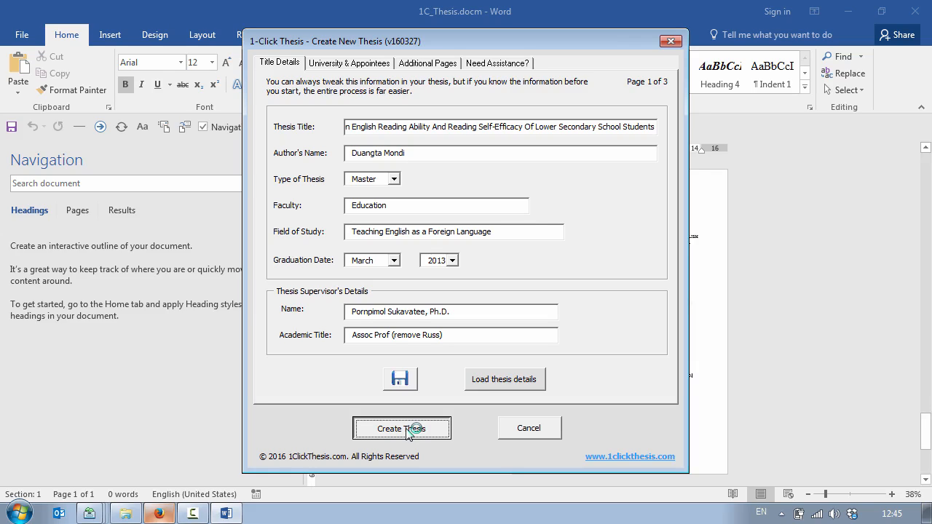
pyautogui.click(402, 428)
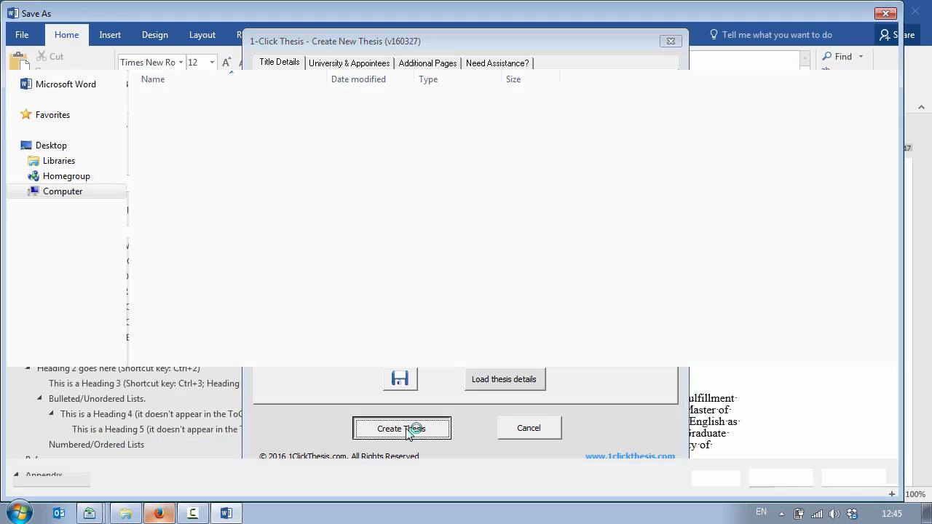
pyautogui.click(401, 428)
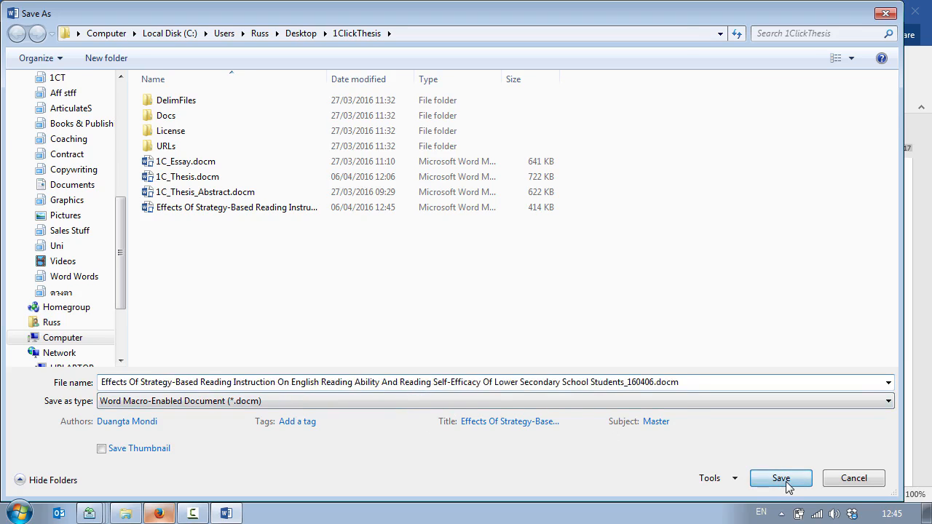
pyautogui.click(781, 478)
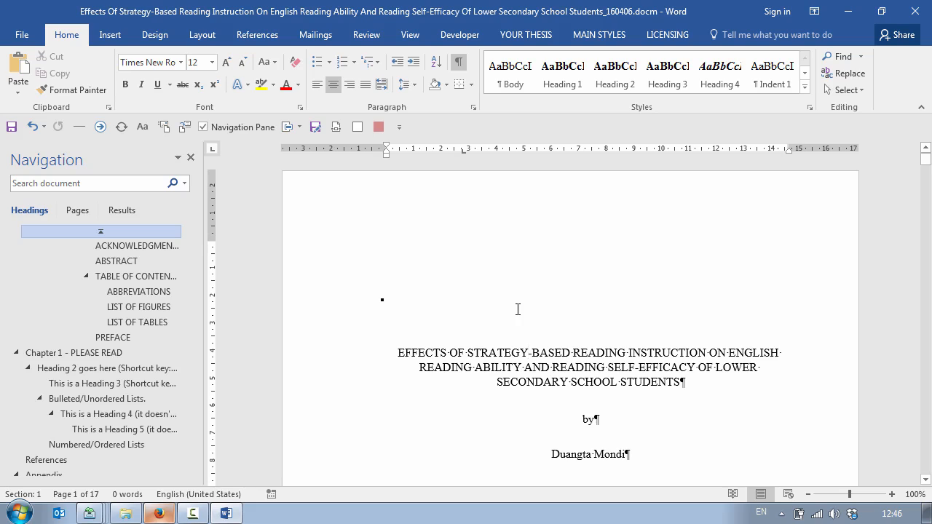
# - Tour the title, approval and dedication pages, then jump to Acknowledgments, Abstract and Table of Contents
pyautogui.click(529, 353)
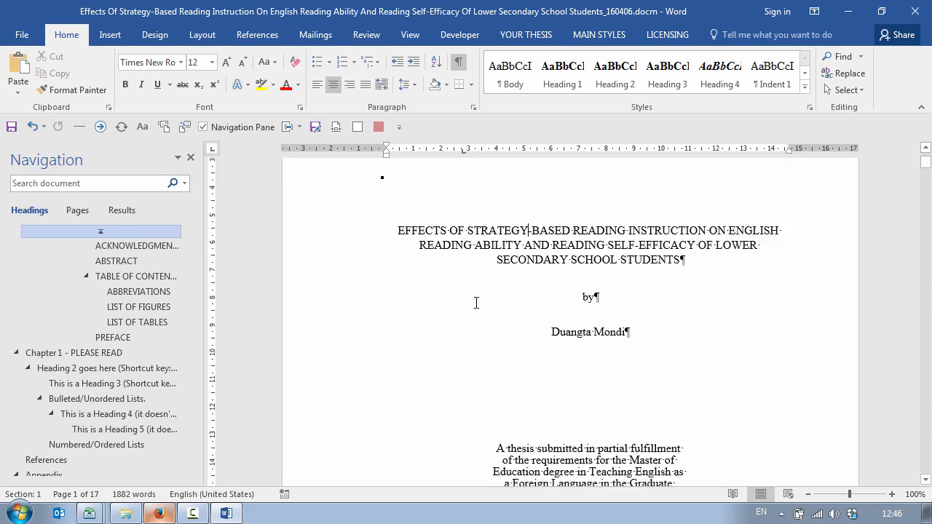
pyautogui.scroll(-3)
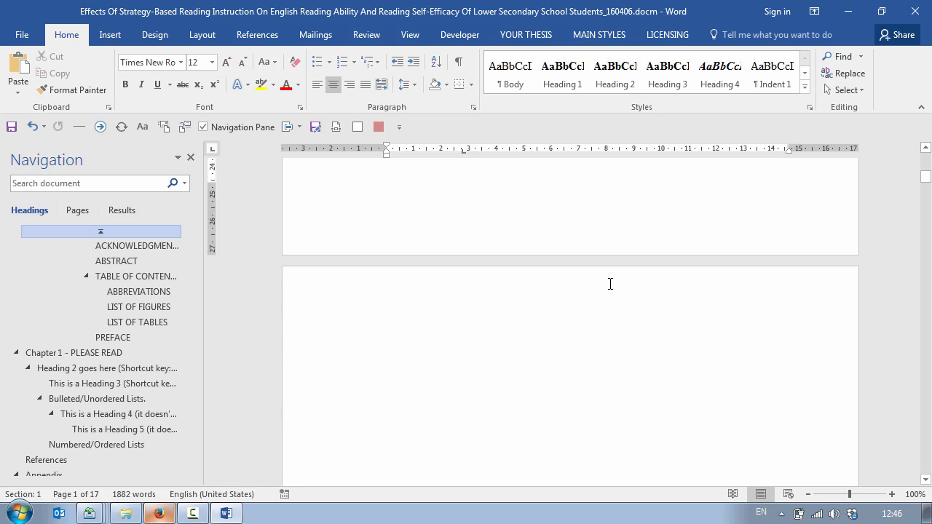
pyautogui.scroll(-3)
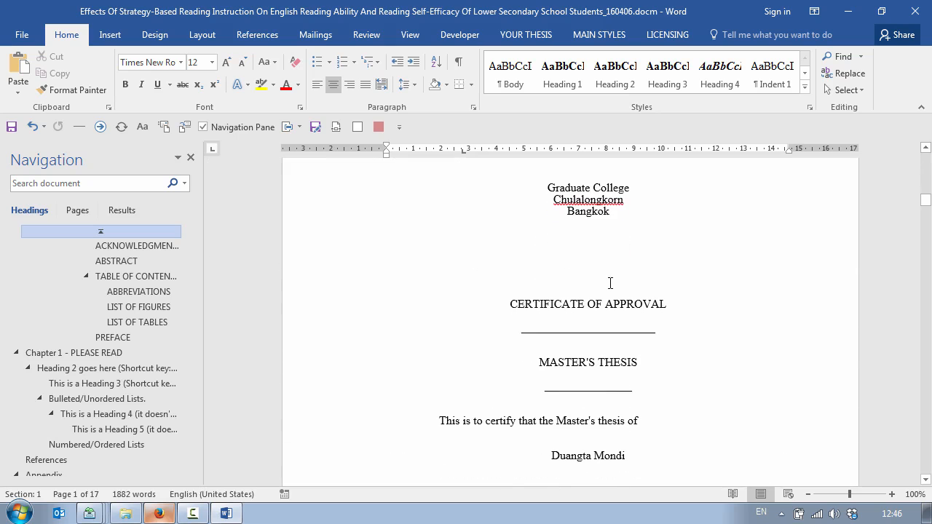
pyautogui.scroll(-3)
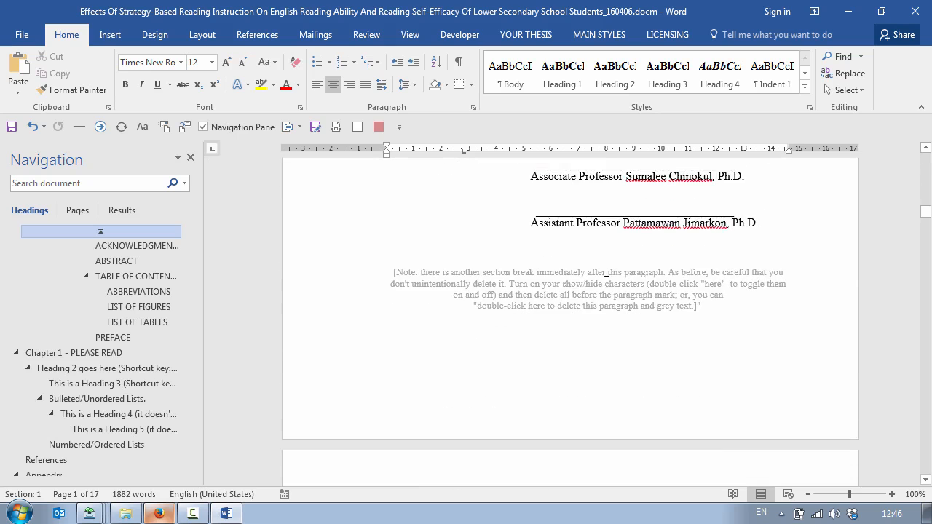
pyautogui.scroll(-3)
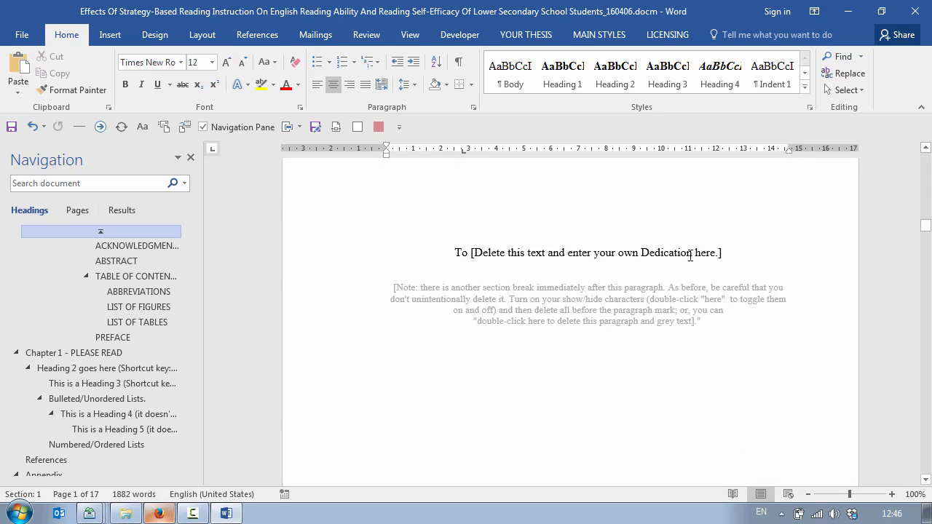
pyautogui.click(137, 245)
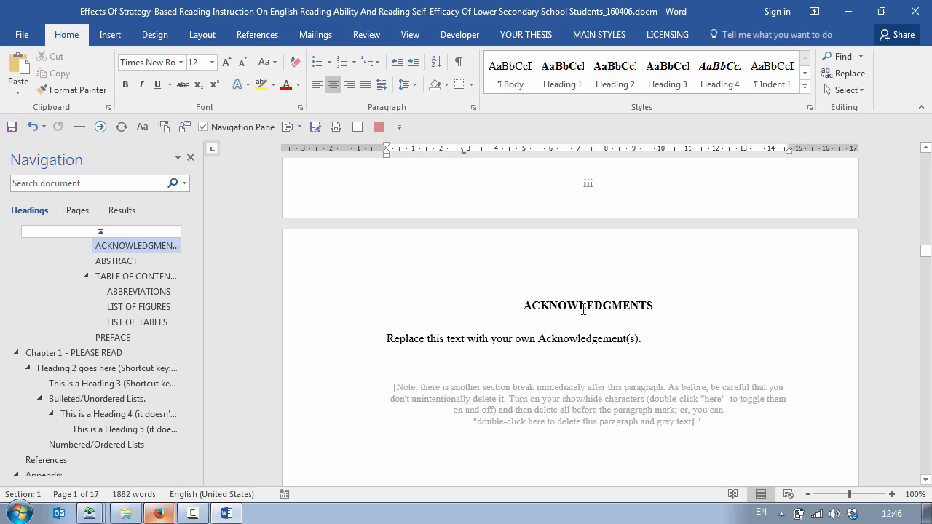
pyautogui.click(116, 261)
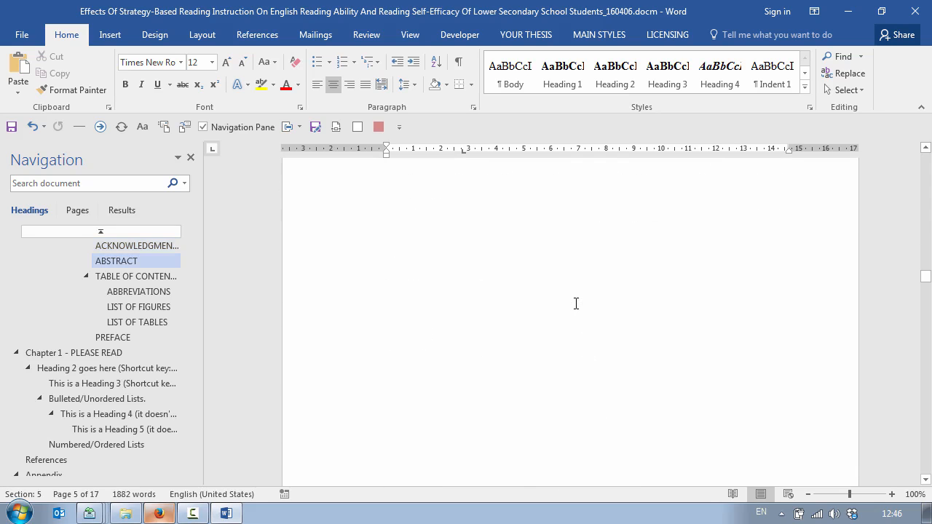
pyautogui.click(136, 276)
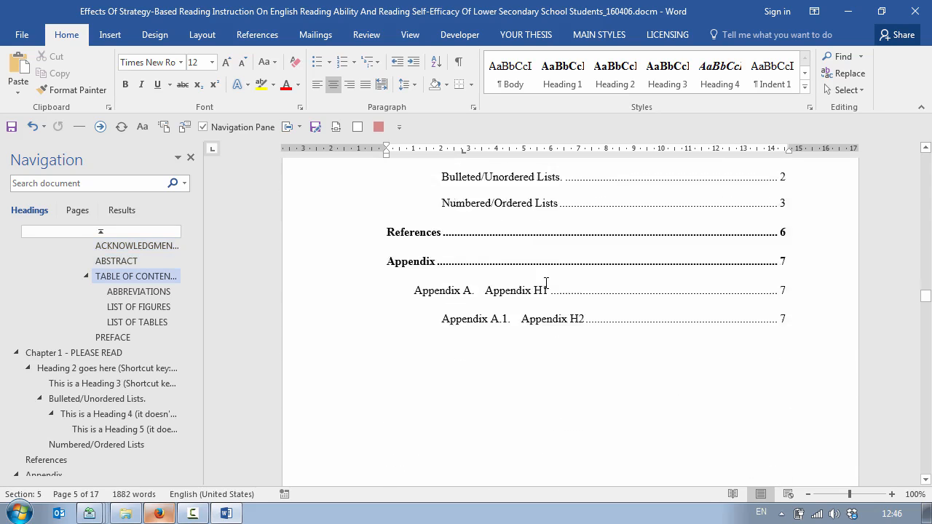
# - Navigate via List of Tables and Preface to Chapter 1 and select the 'This para is styled Body' paragraph under MAIN STYLES
pyautogui.click(137, 322)
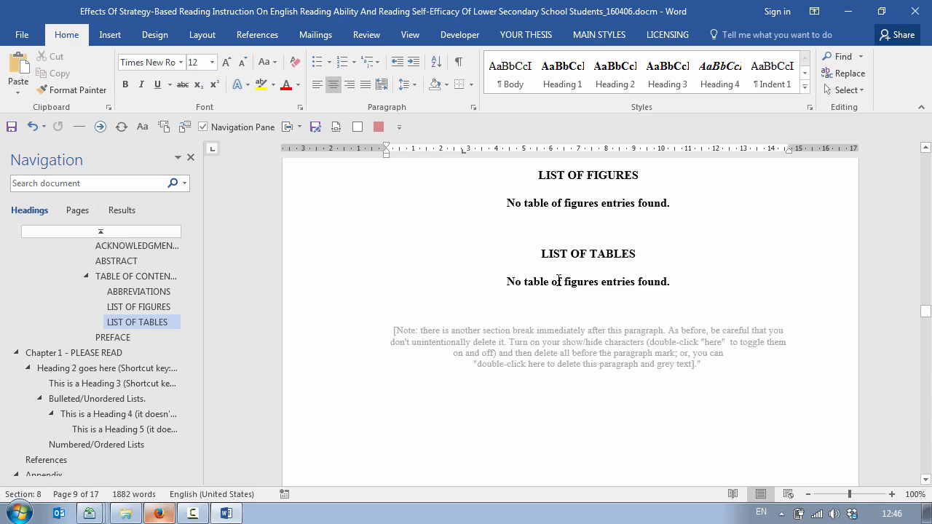
pyautogui.moveTo(601, 283)
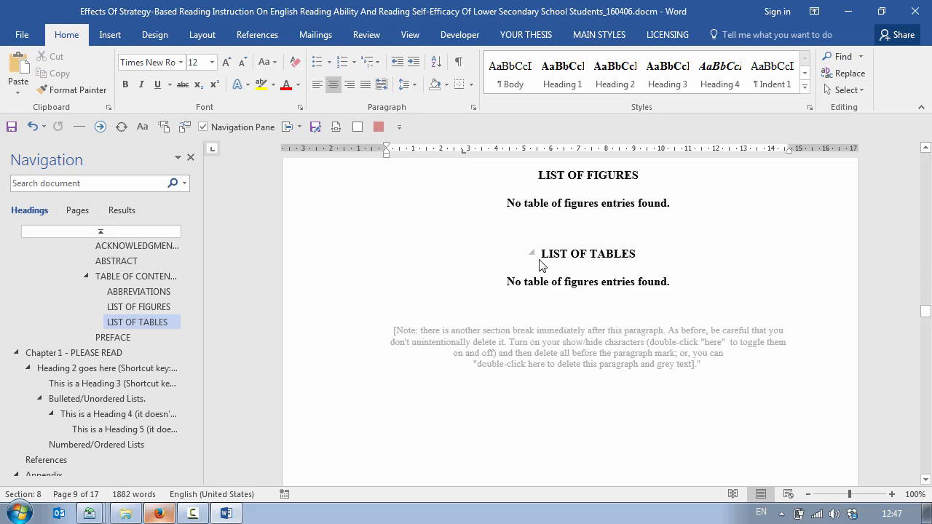
pyautogui.scroll(-3)
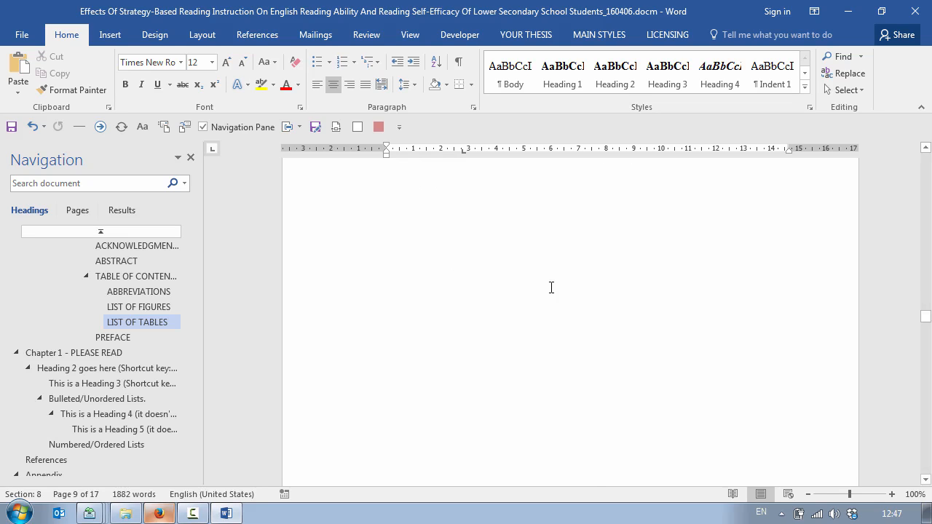
pyautogui.click(113, 337)
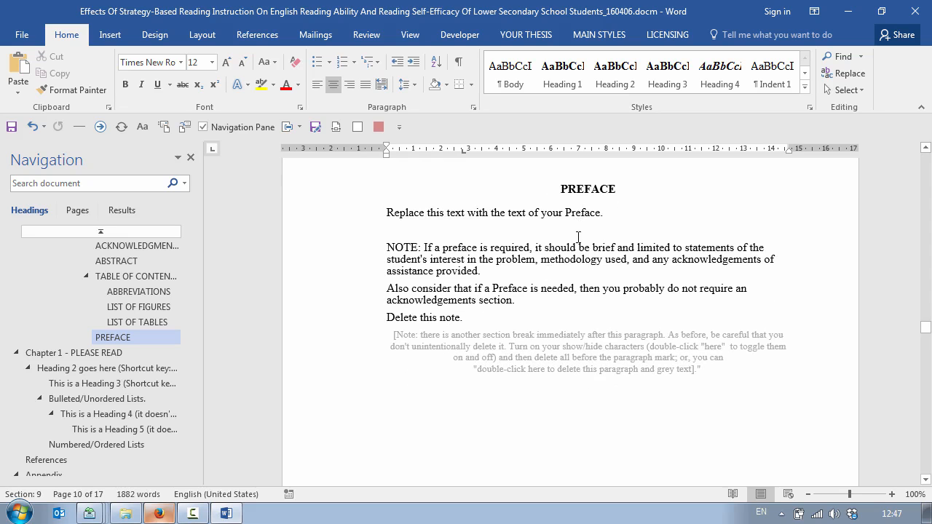
pyautogui.click(73, 353)
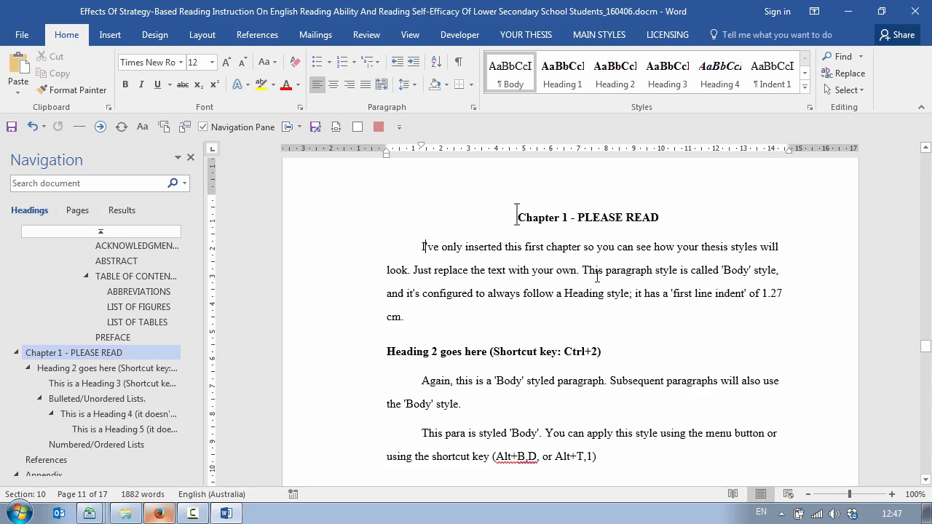
pyautogui.click(599, 34)
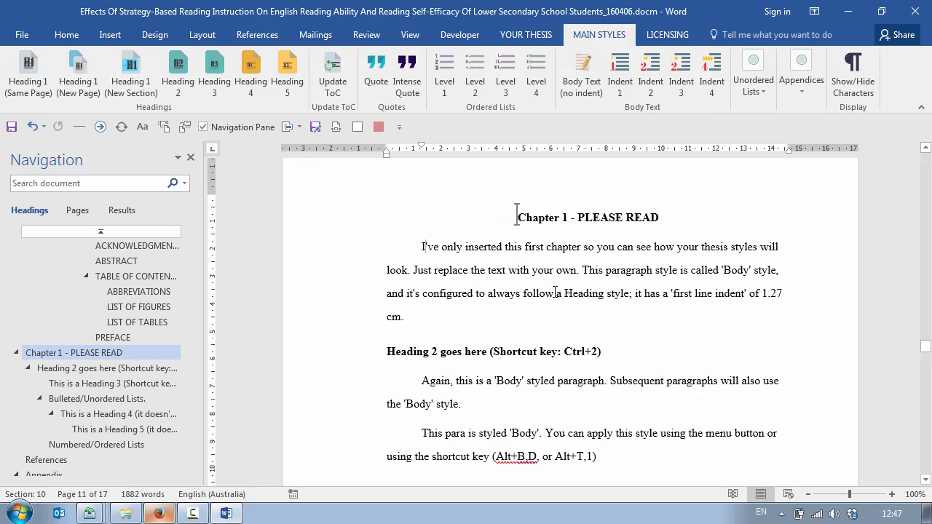
pyautogui.click(112, 383)
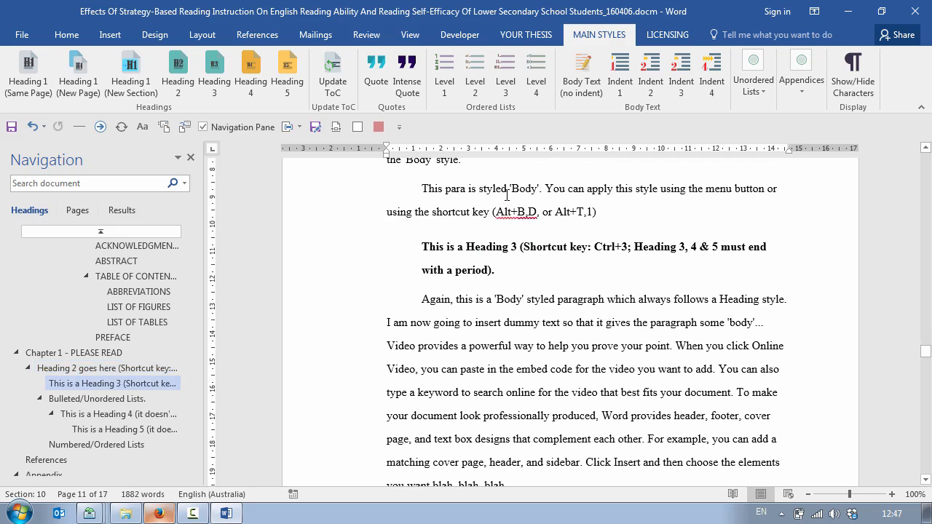
pyautogui.click(107, 367)
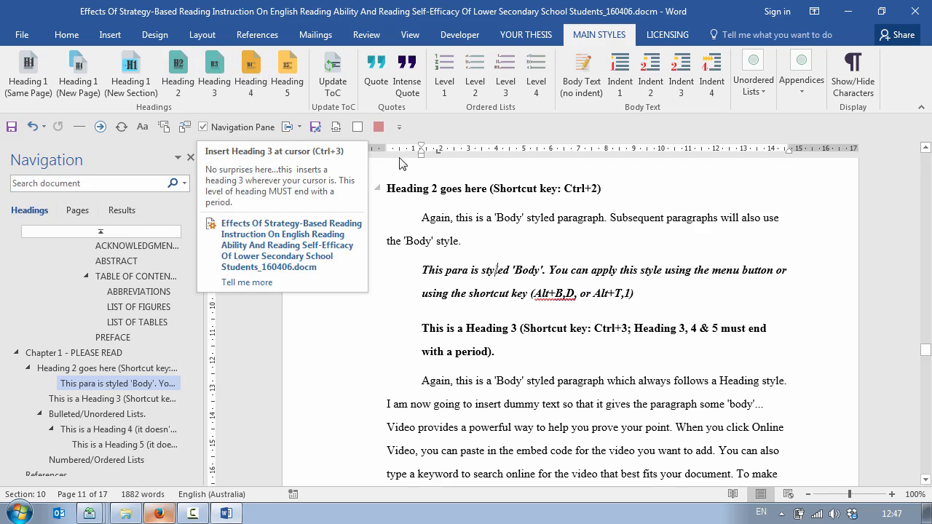
pyautogui.moveTo(367, 100)
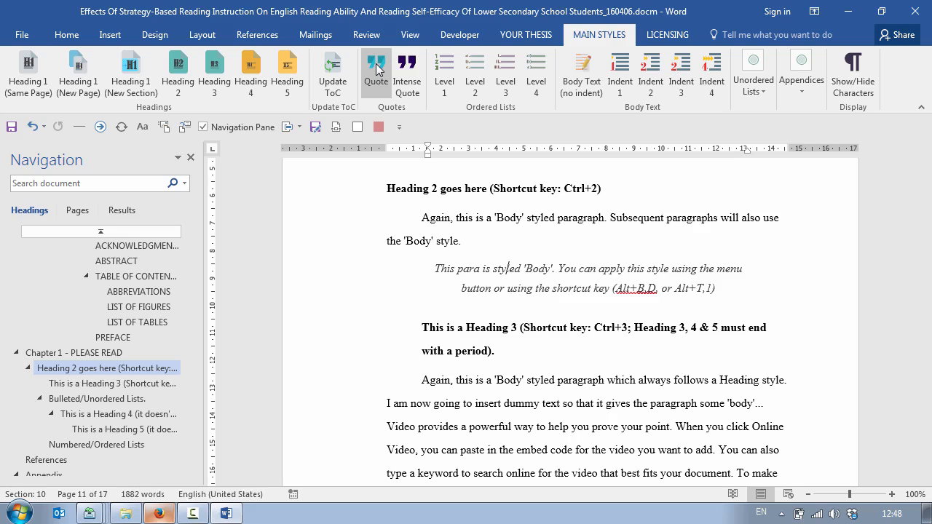
pyautogui.moveTo(393, 69)
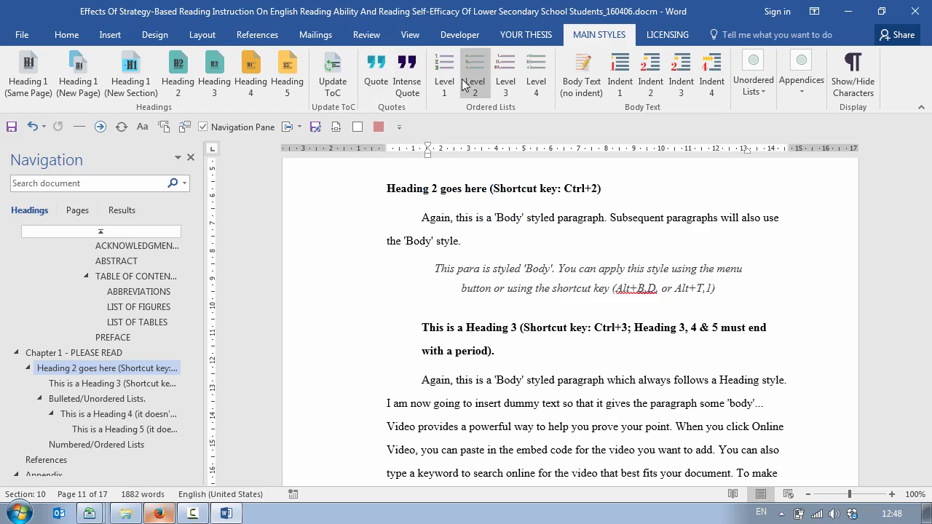
# - Try level-2, top-level and deepest numbered list levels on the Chapter 1 paragraph
pyautogui.click(474, 69)
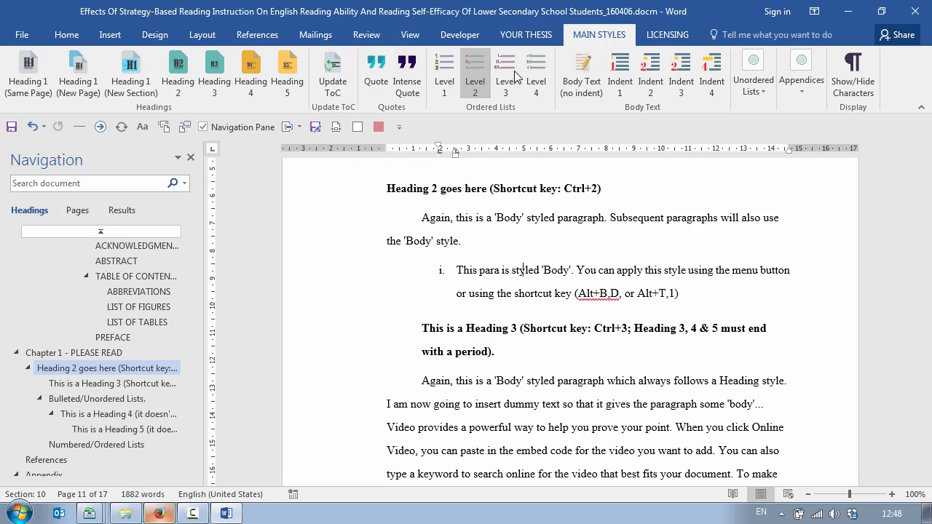
pyautogui.click(444, 73)
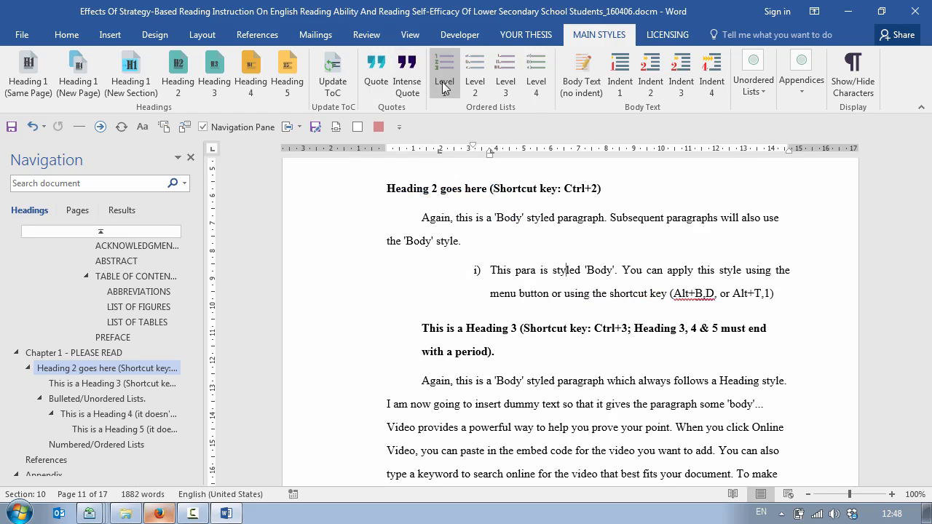
pyautogui.click(444, 72)
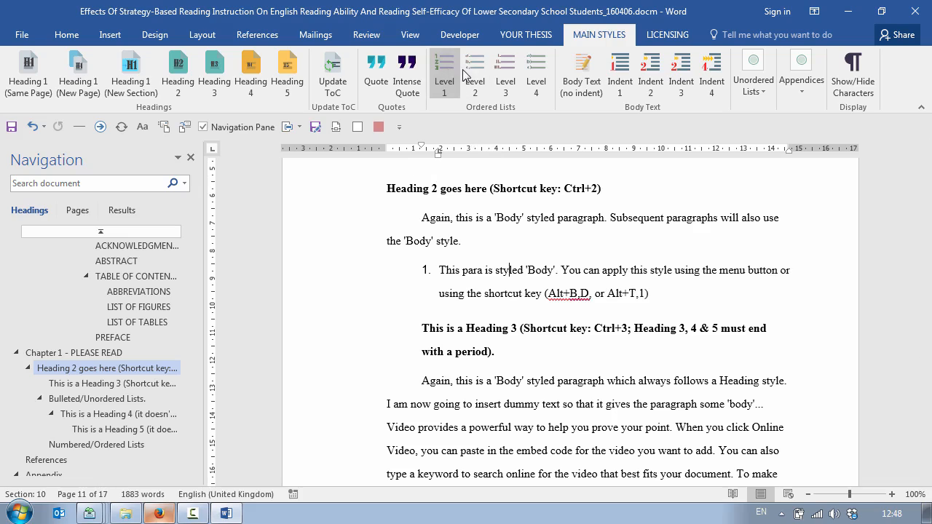
pyautogui.click(536, 73)
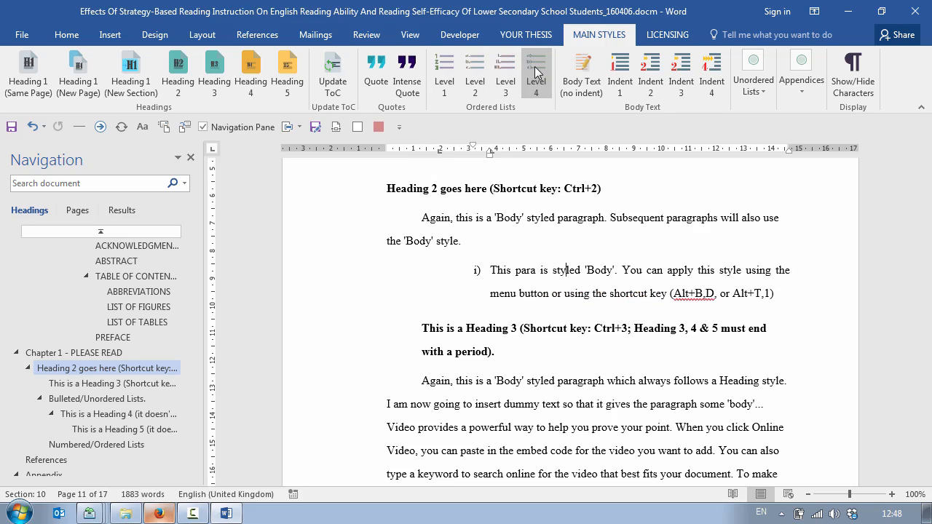
# - Make the paragraph a second-level bulleted item with arrow-shaped bullets
pyautogui.click(753, 73)
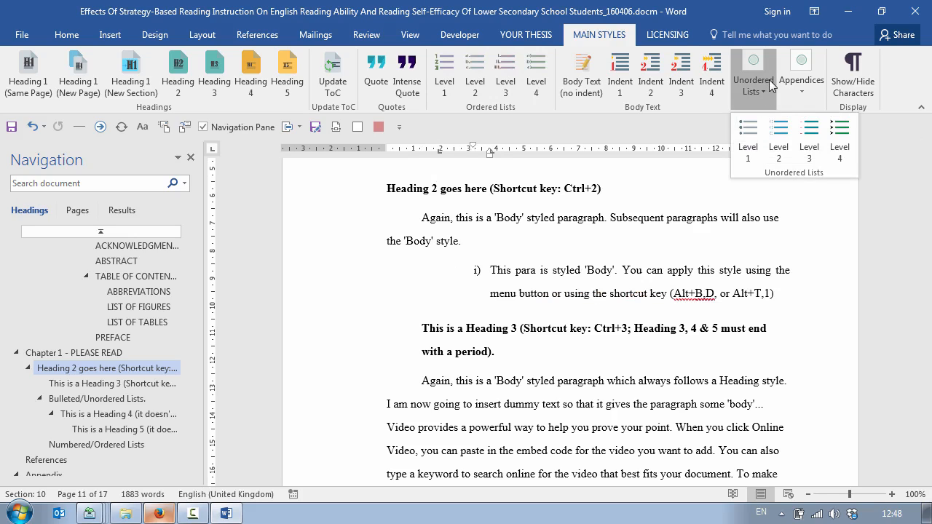
pyautogui.moveTo(770, 101)
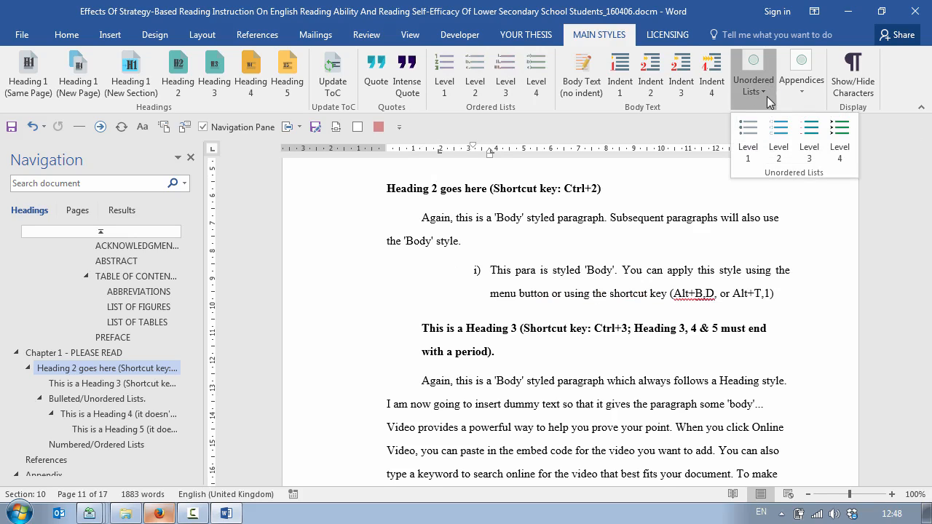
pyautogui.moveTo(748, 135)
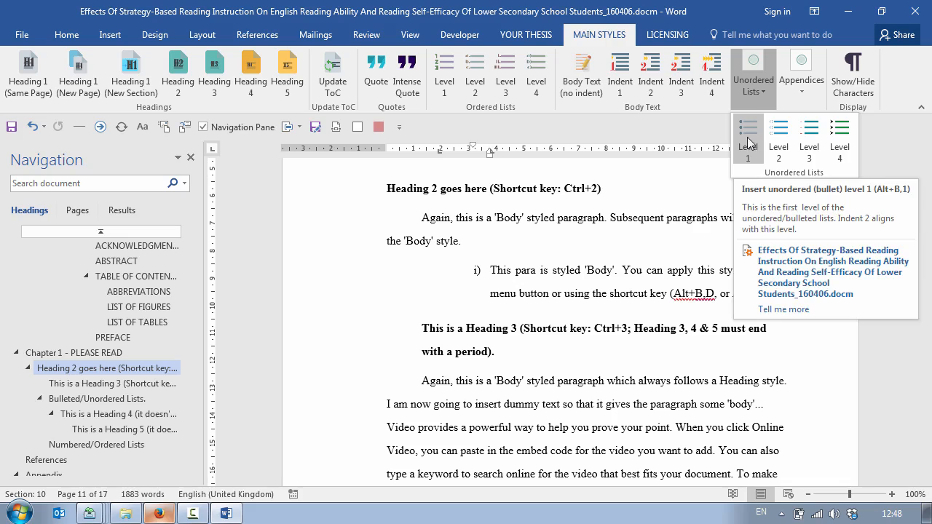
pyautogui.click(748, 134)
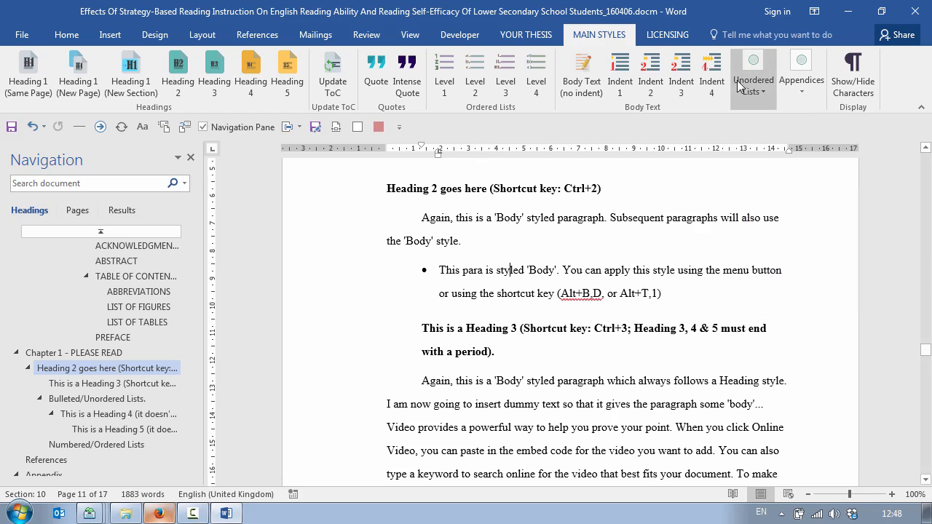
pyautogui.click(753, 73)
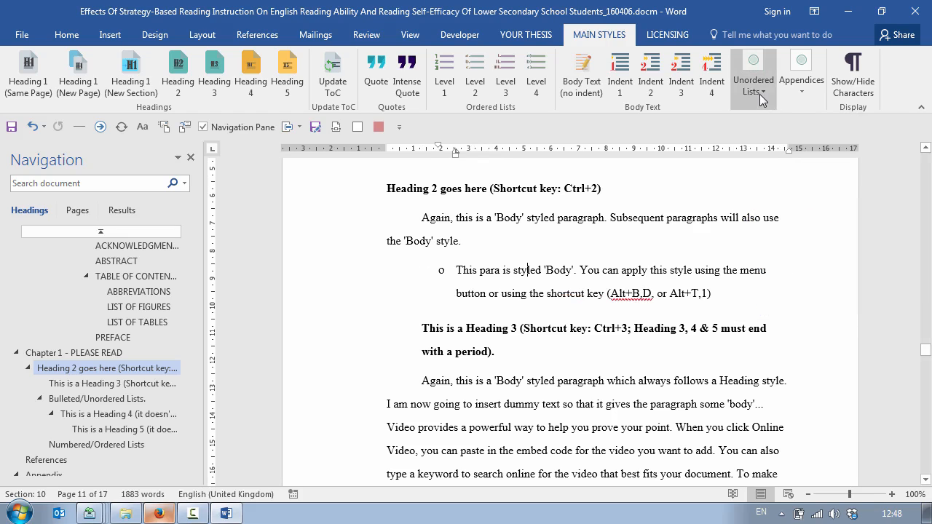
pyautogui.click(753, 65)
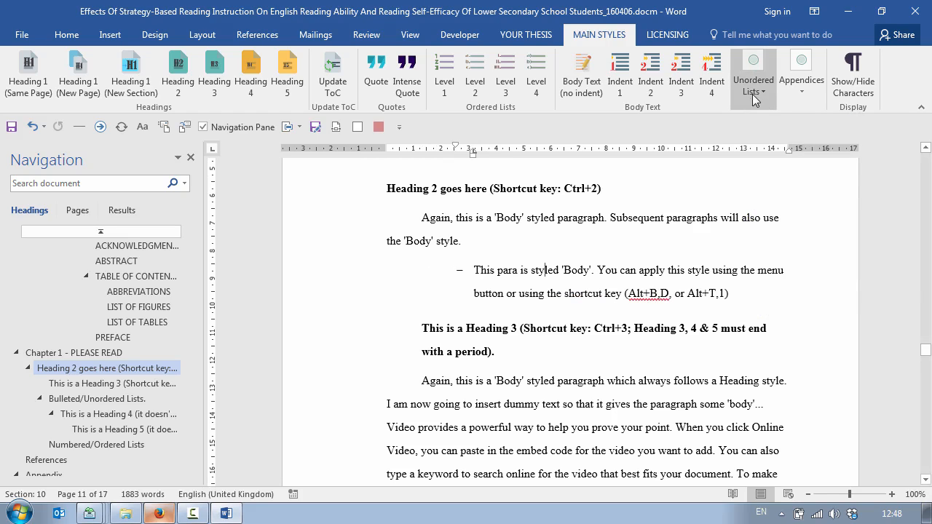
pyautogui.click(753, 69)
pyautogui.write('Body')
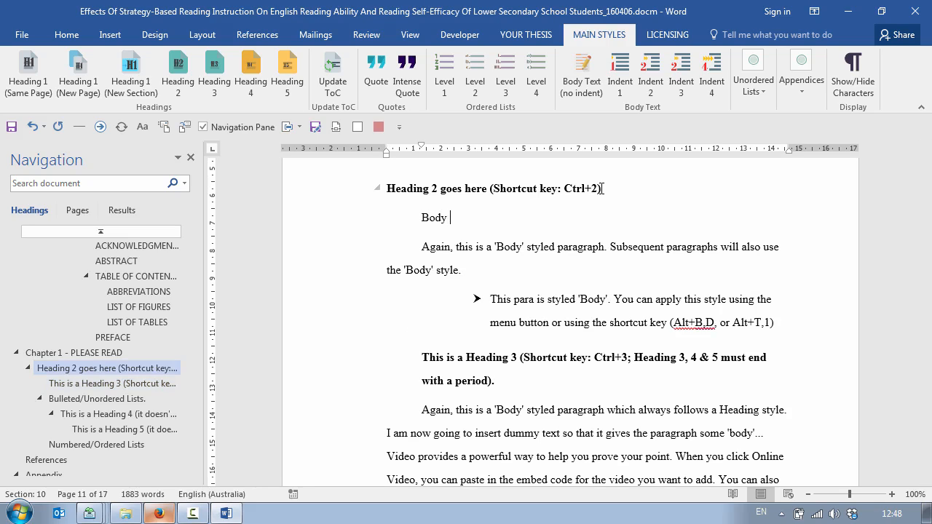
# - Complete 'Body style', insert =rand() dummy text, and return to the bulleted paragraph
pyautogui.write('style')
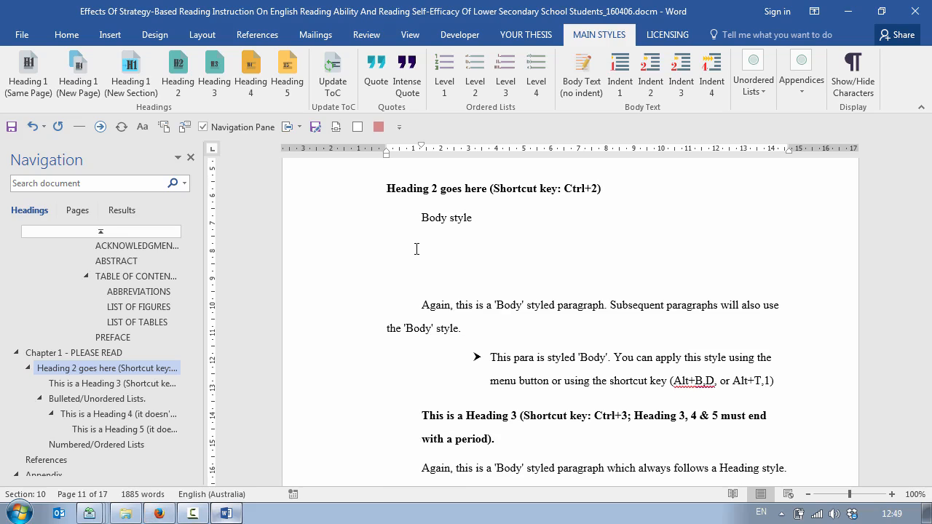
pyautogui.write('=r')
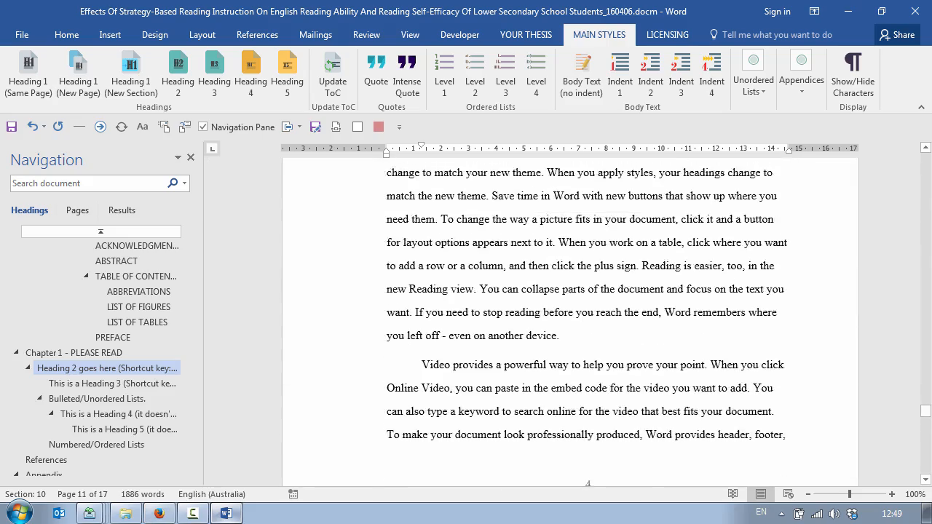
pyautogui.scroll(-3)
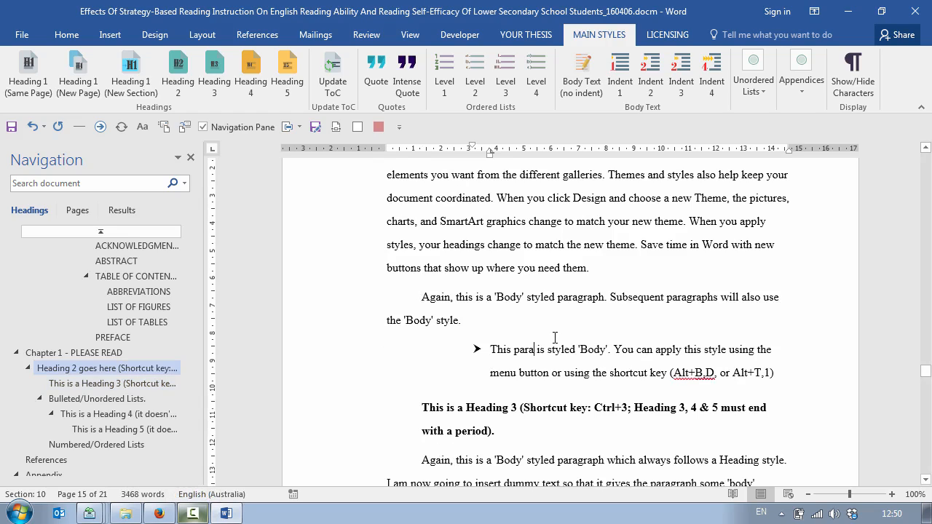
pyautogui.click(581, 72)
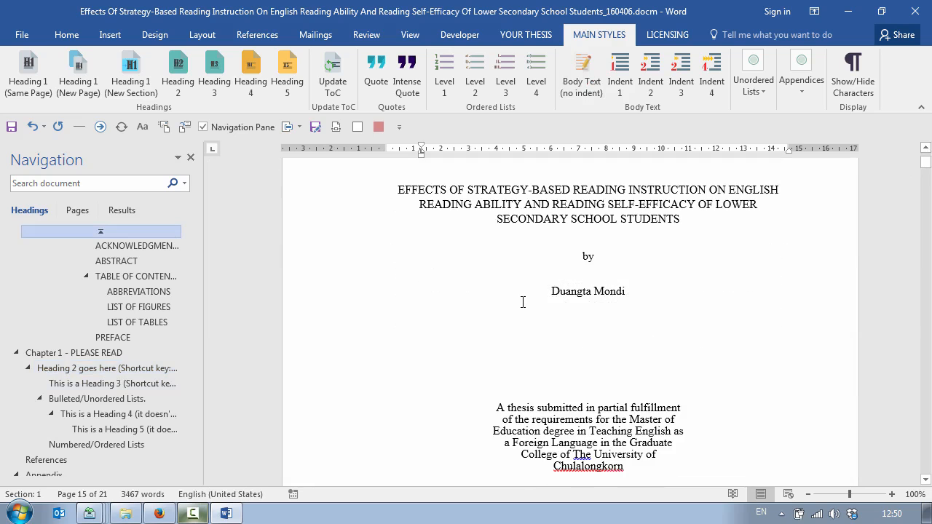
# - Show formatting marks and place the cursor before the title page's Section Break (Next Page)
pyautogui.scroll(-3)
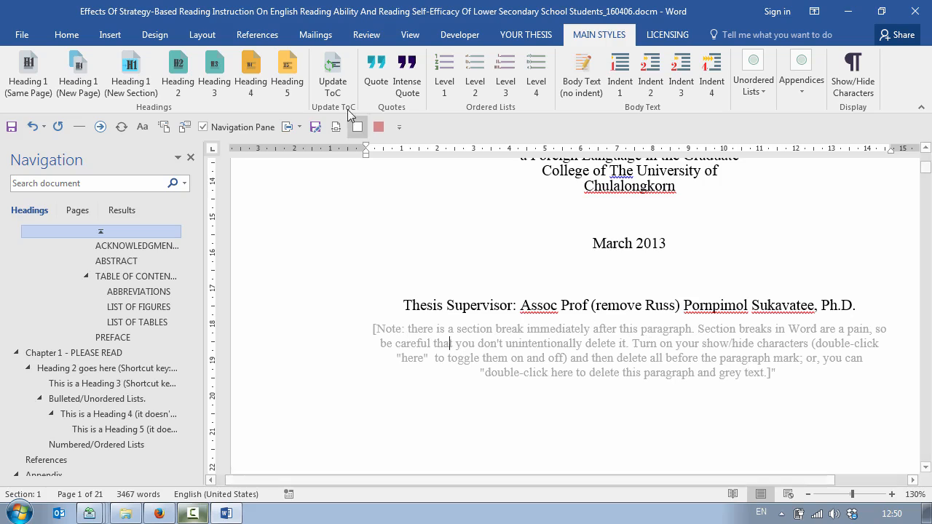
pyautogui.click(853, 69)
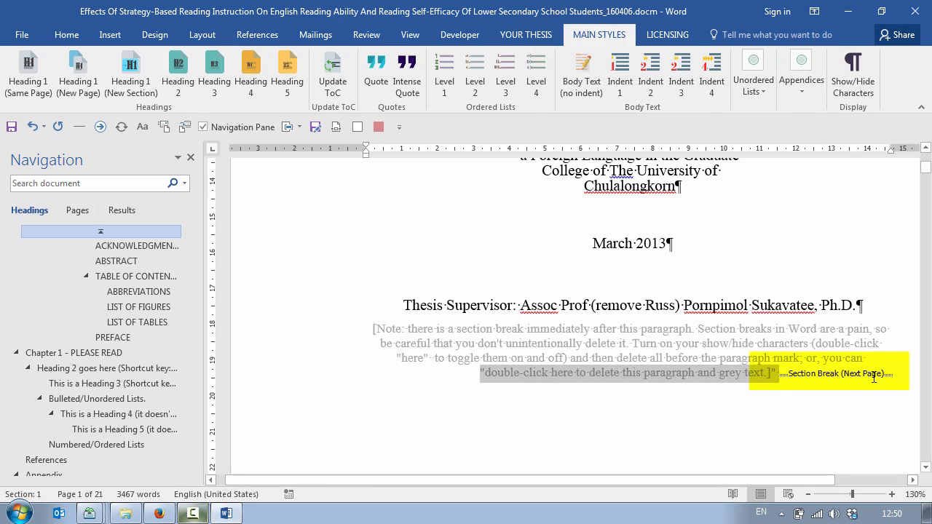
pyautogui.click(695, 335)
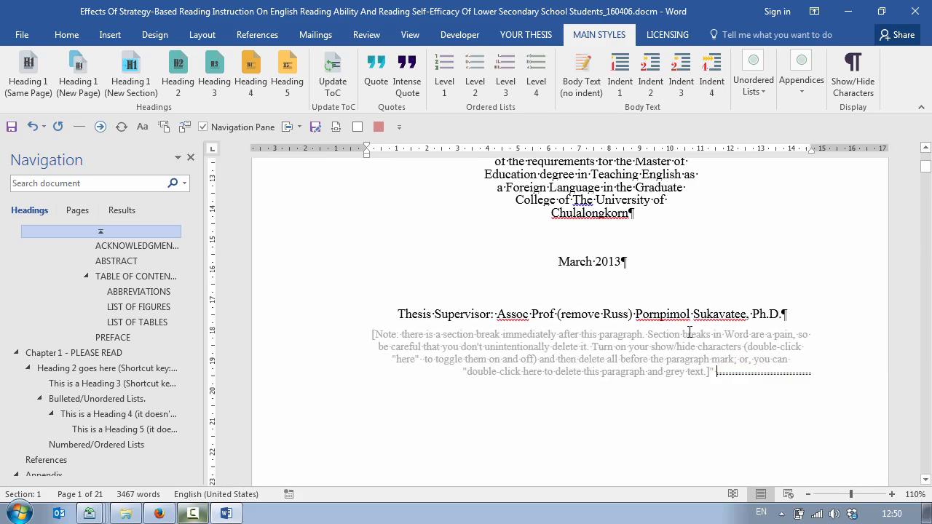
pyautogui.scroll(-3)
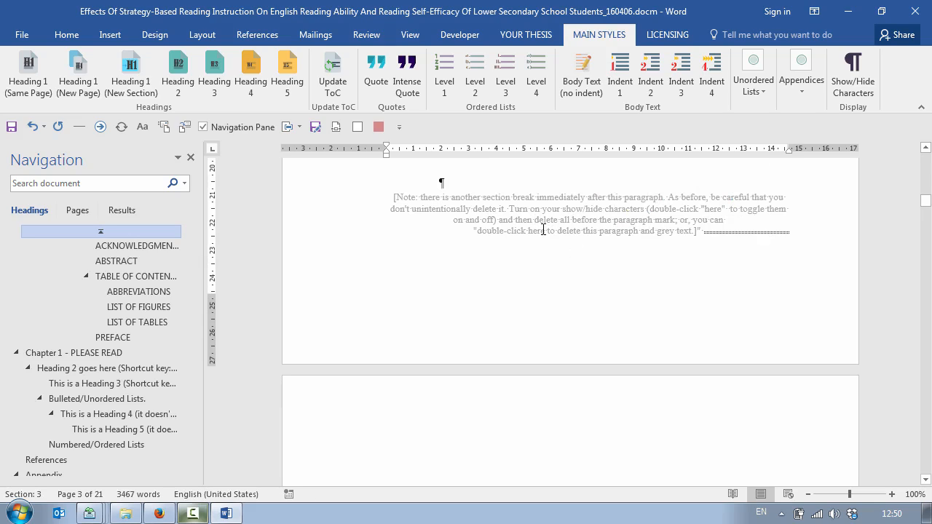
# - Delete the grey hint notes on the title and dedication pages and hide formatting marks
pyautogui.doubleClick(543, 231)
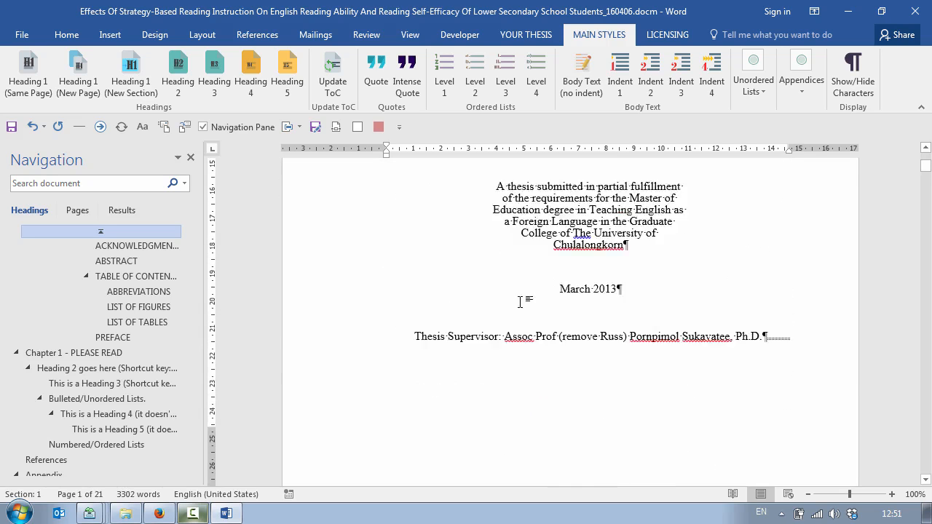
pyautogui.scroll(-3)
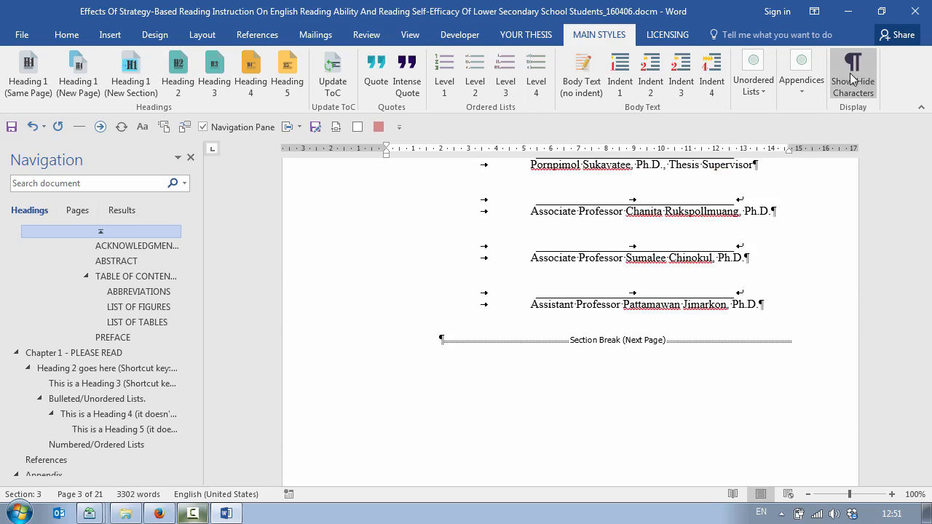
pyautogui.click(853, 69)
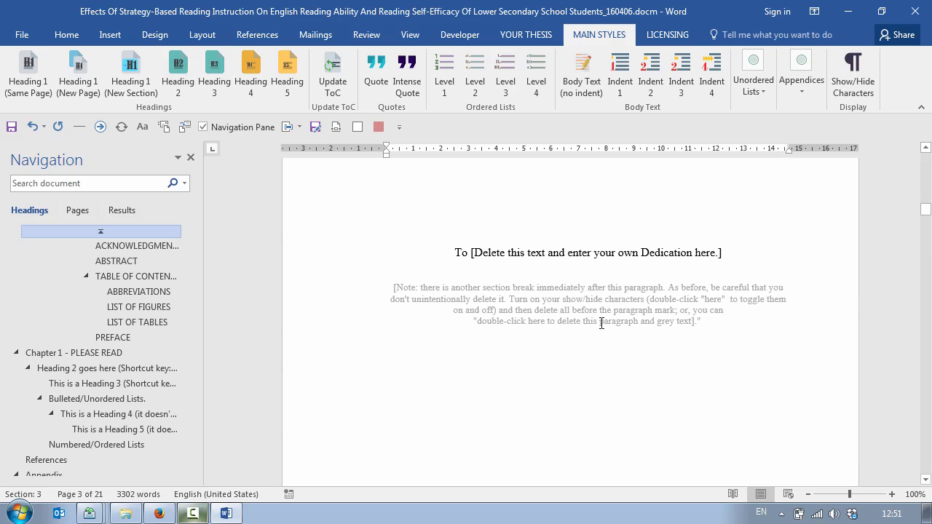
pyautogui.doubleClick(588, 321)
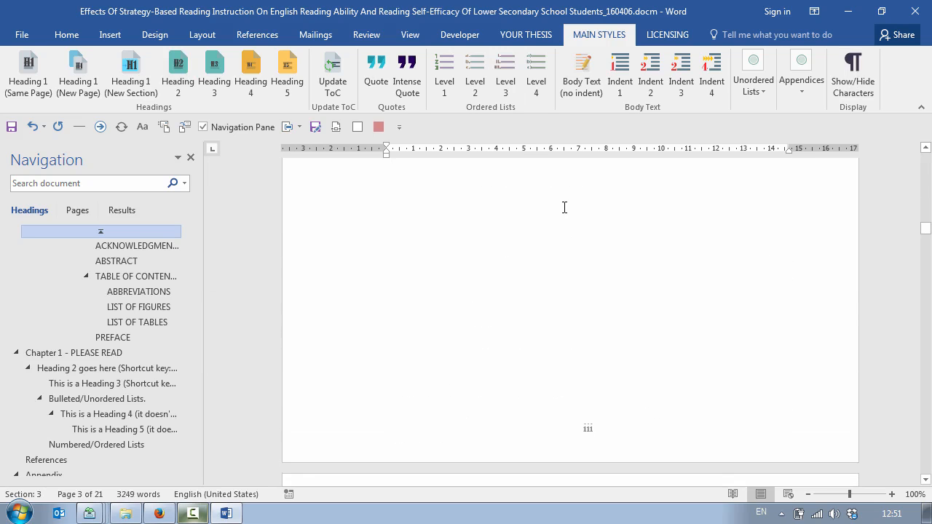
# - Go to Acknowledgements and Abstract and remove the abstract page's grey note
pyautogui.click(136, 246)
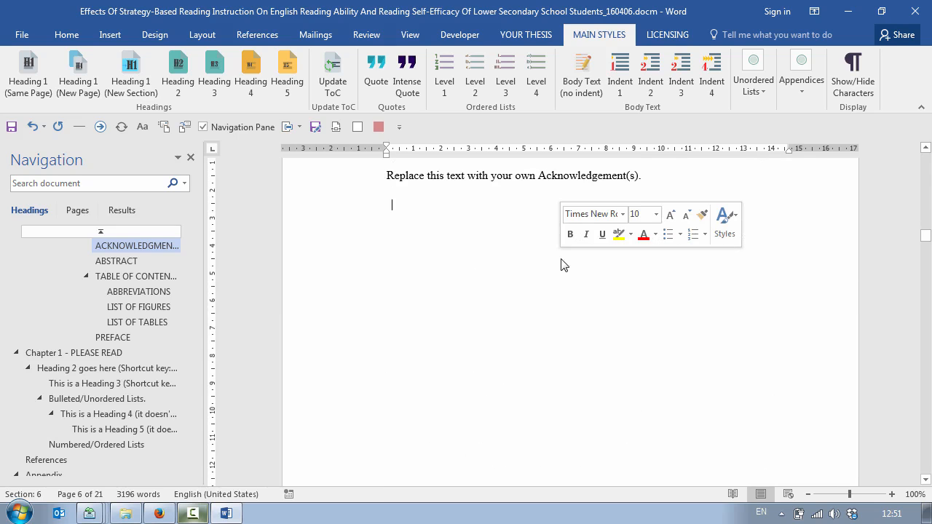
pyautogui.click(115, 261)
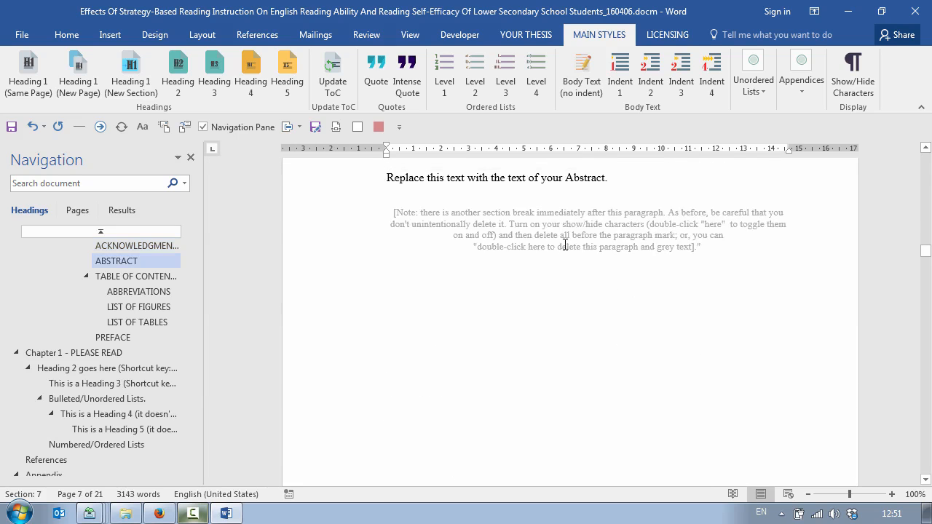
pyautogui.click(135, 276)
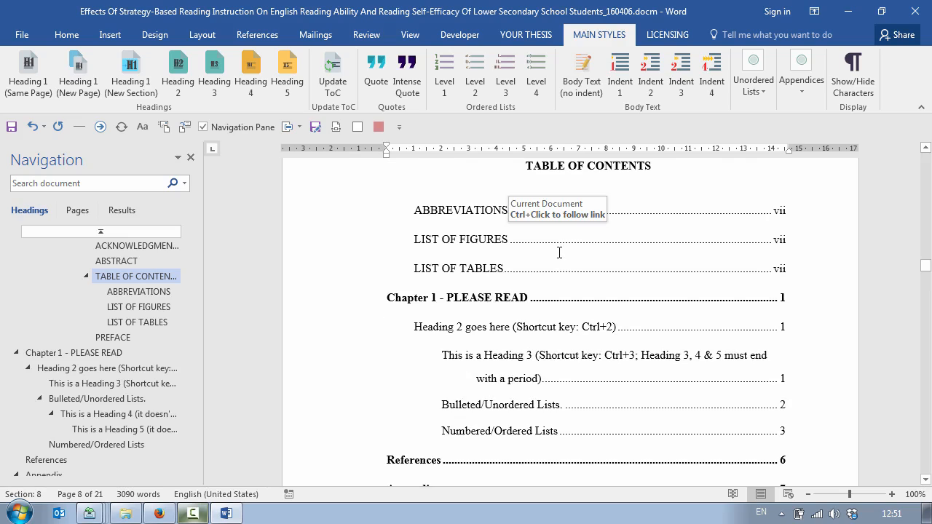
pyautogui.moveTo(530, 216)
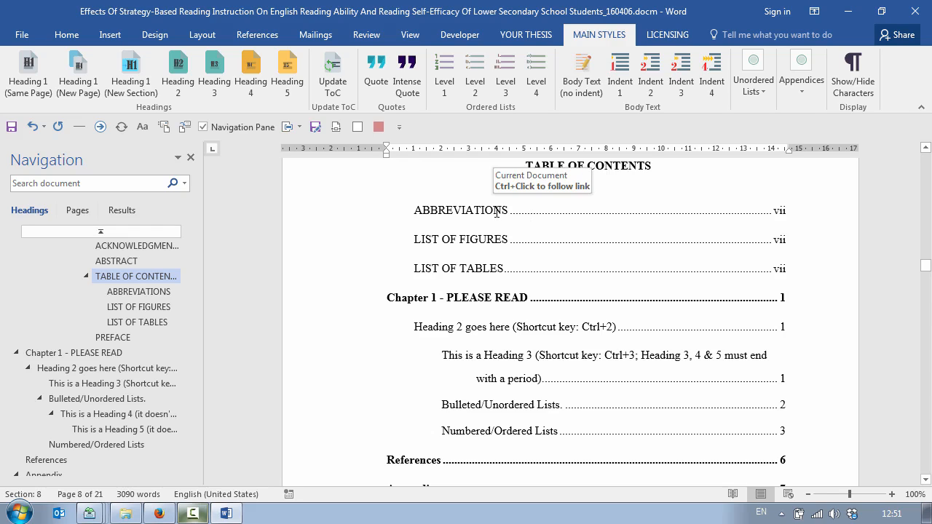
# - Show the Developer ribbon's macro and add-in commands beside the table of contents
pyautogui.click(460, 34)
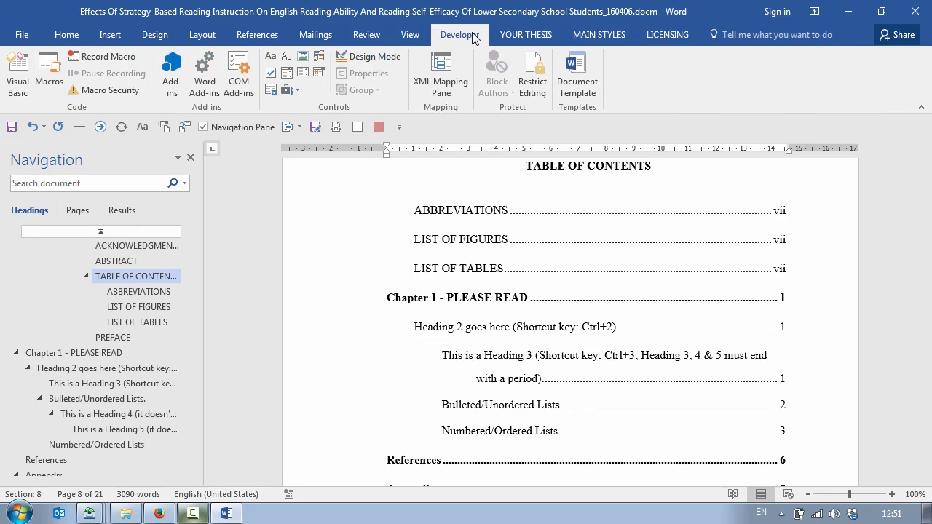
# - Open the VBA editor and display the project's Digital Signature dialog
pyautogui.click(17, 69)
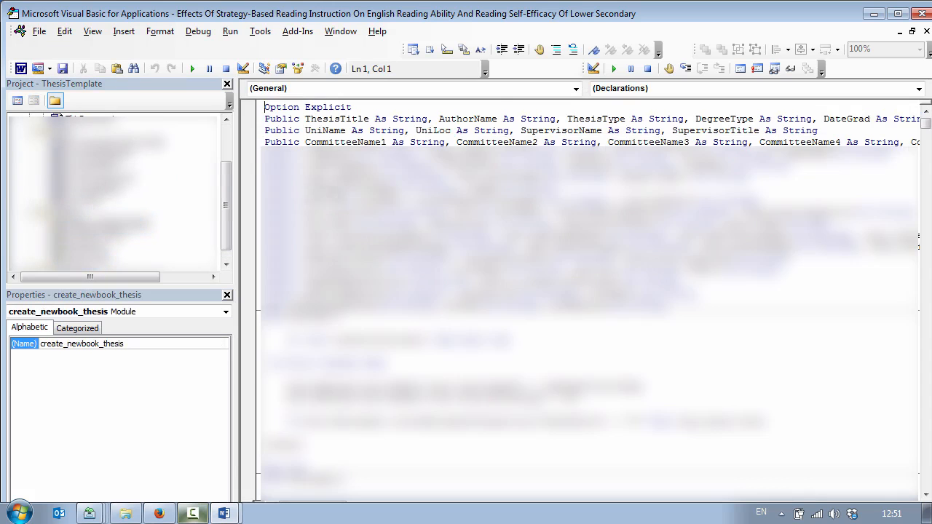
pyautogui.moveTo(317, 42)
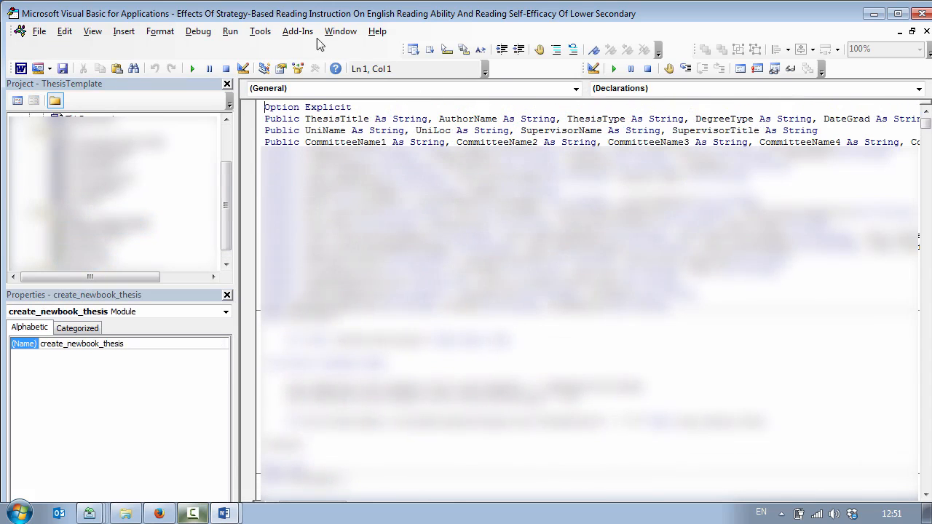
pyautogui.click(260, 31)
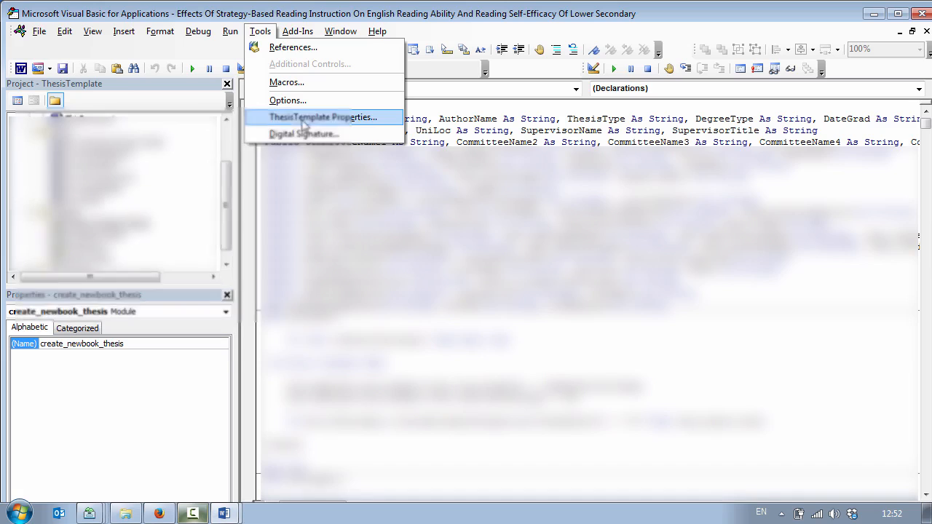
pyautogui.click(303, 134)
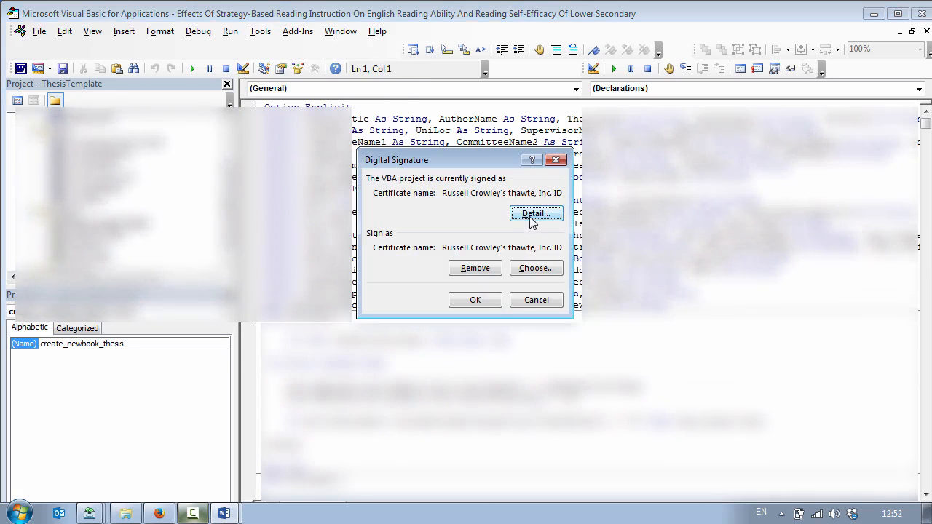
# - Review the signing certificate's General and Certification Path details, then close it
pyautogui.click(536, 213)
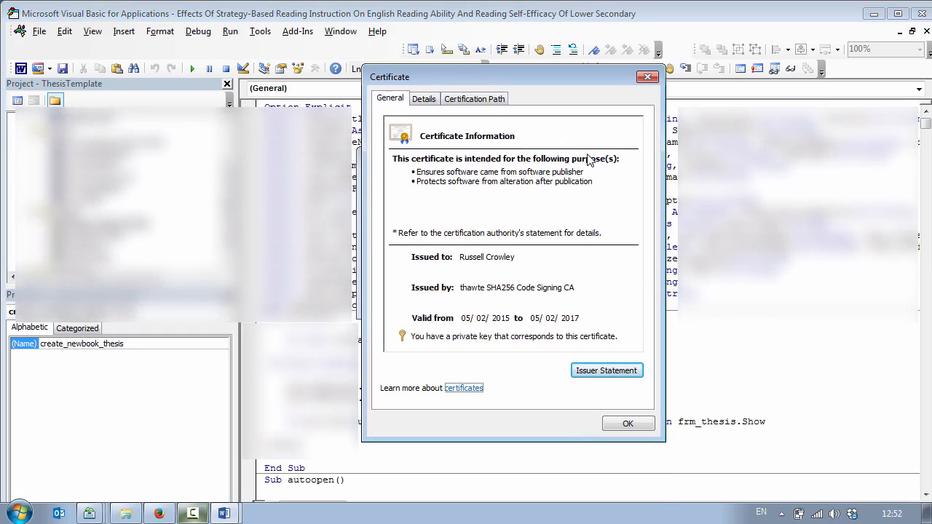
pyautogui.moveTo(455, 174)
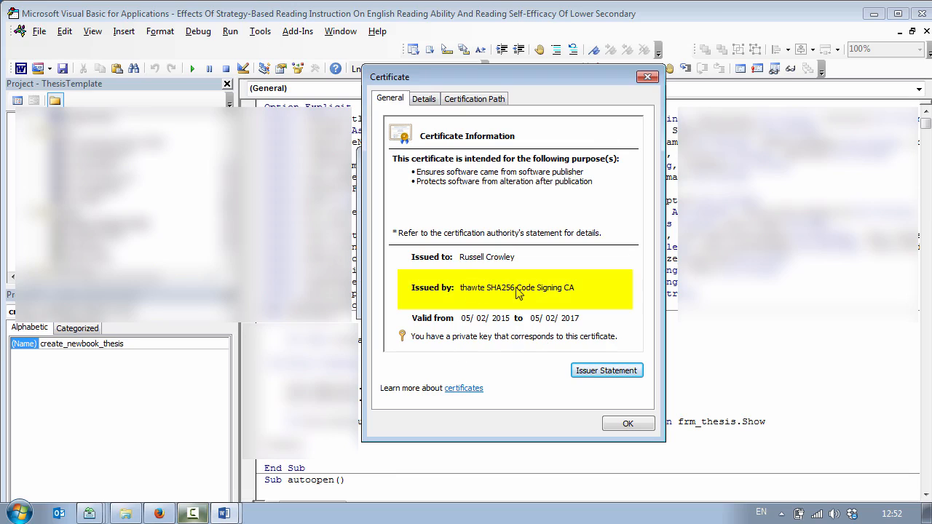
pyautogui.moveTo(574, 301)
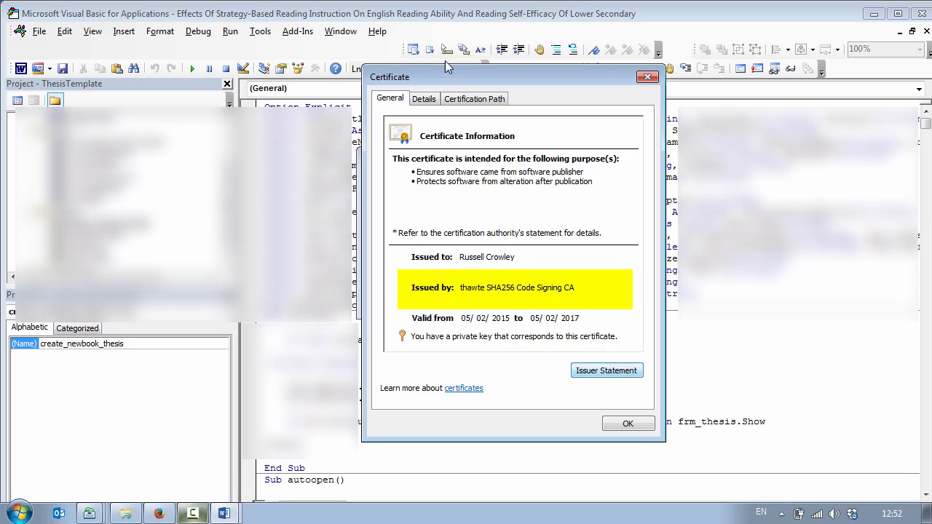
pyautogui.click(474, 98)
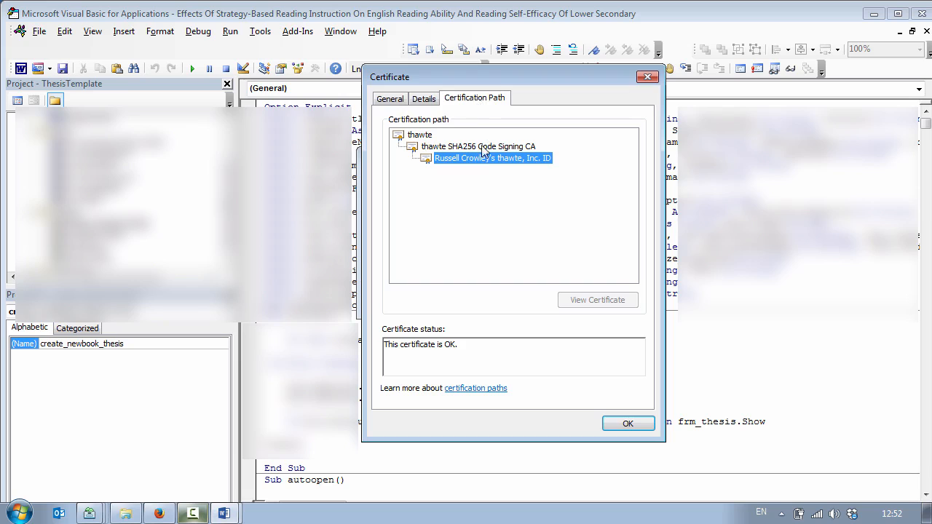
pyautogui.click(390, 98)
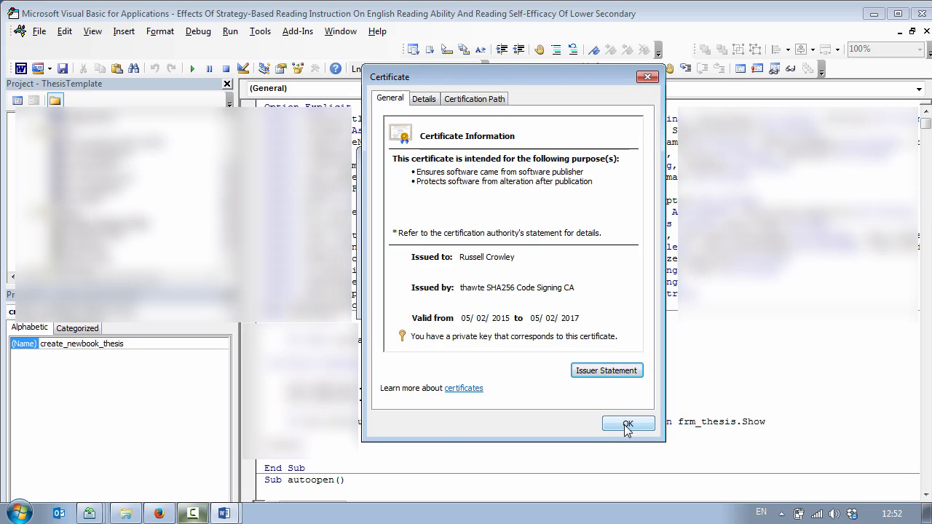
pyautogui.click(627, 424)
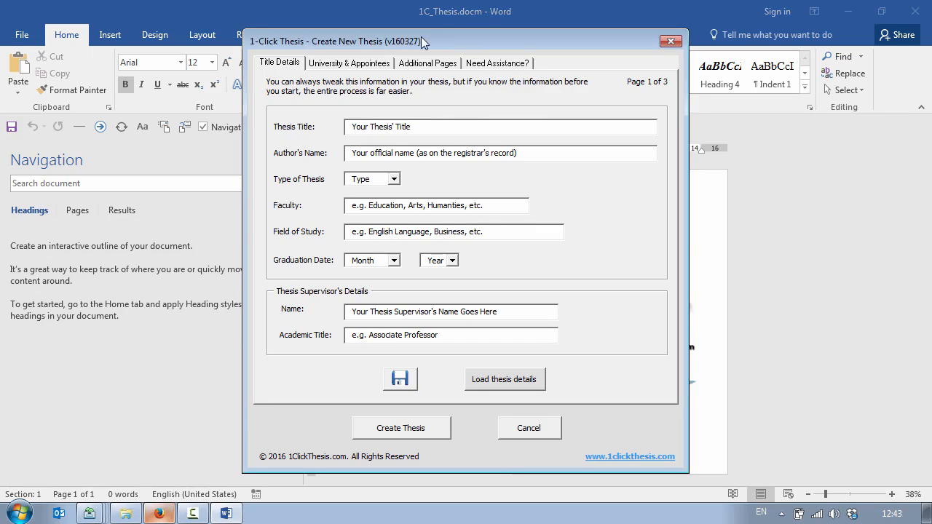